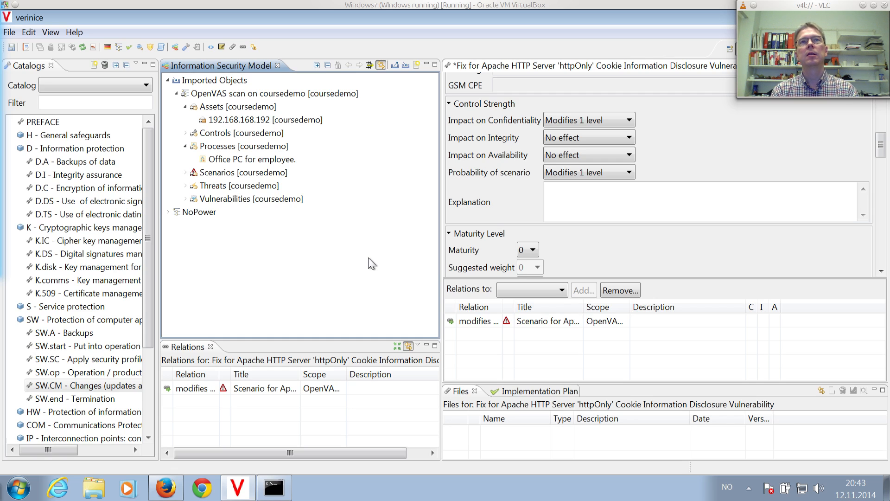
Step: List the controls under the OpenVAS scan on coursedemo and bring up the Apache httpOnly fix
{"action": "left_click", "coordinate": [187, 134]}
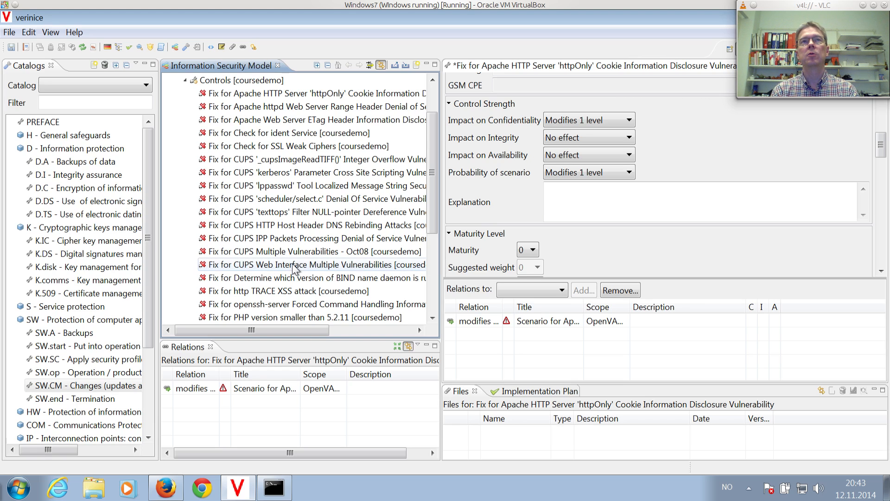
{"action": "left_click", "coordinate": [303, 264]}
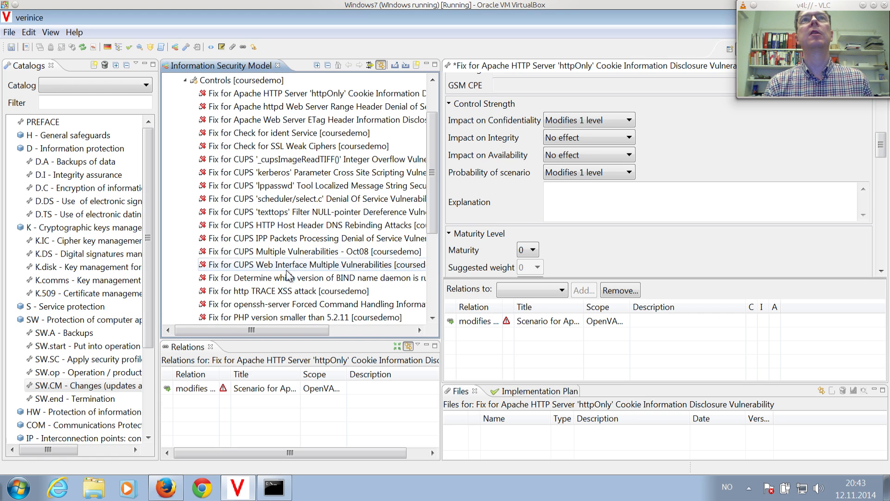
{"action": "left_click", "coordinate": [289, 92]}
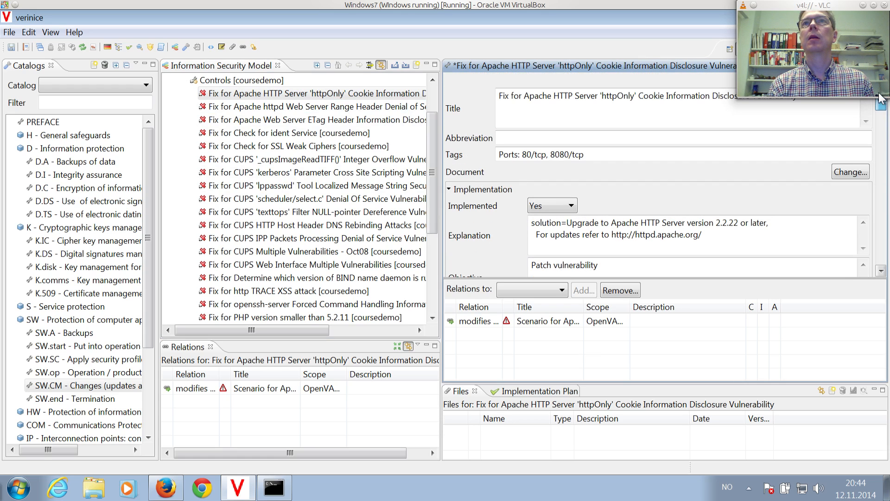
Step: Set the Apache httpOnly cookie fix to Implemented: Yes and review its Control Strength
{"action": "left_click", "coordinate": [558, 205]}
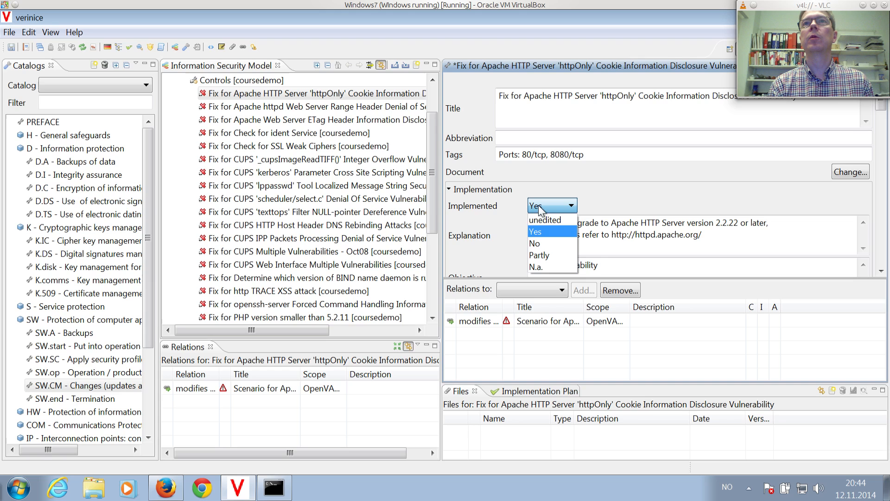
{"action": "left_click", "coordinate": [536, 232]}
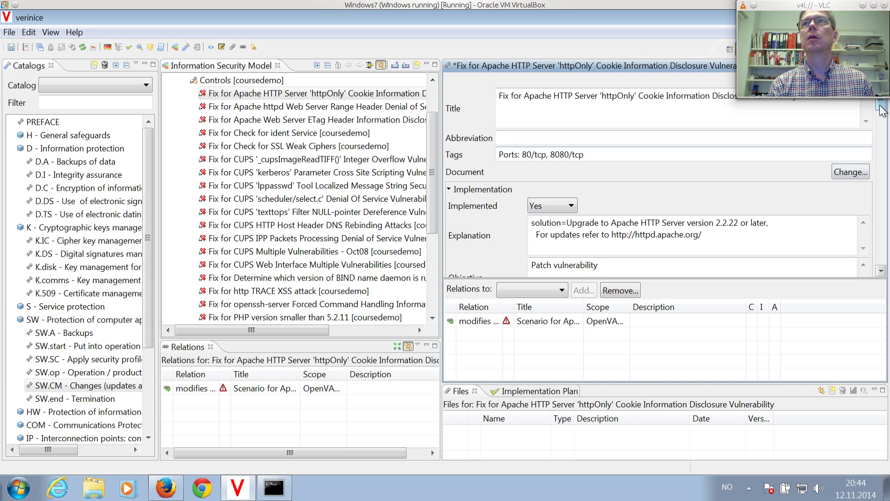
{"action": "scroll", "scroll_direction": "down", "scroll_amount": 3}
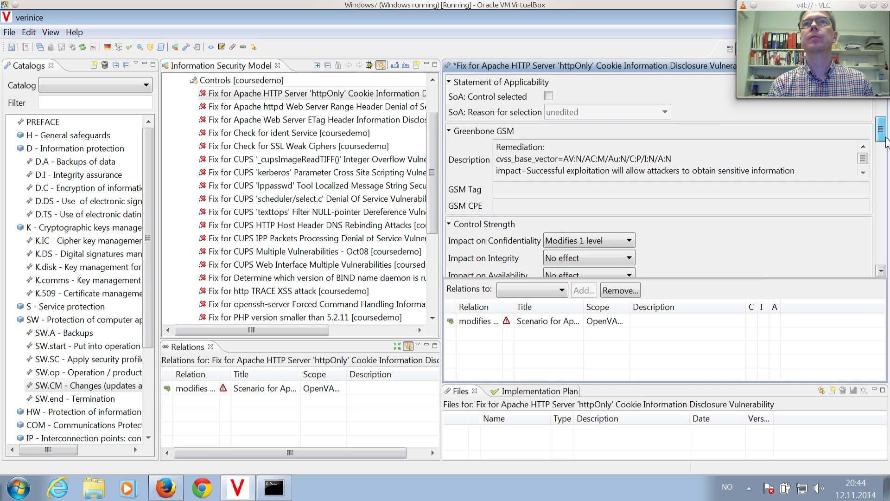
{"action": "scroll", "scroll_direction": "down", "scroll_amount": 3}
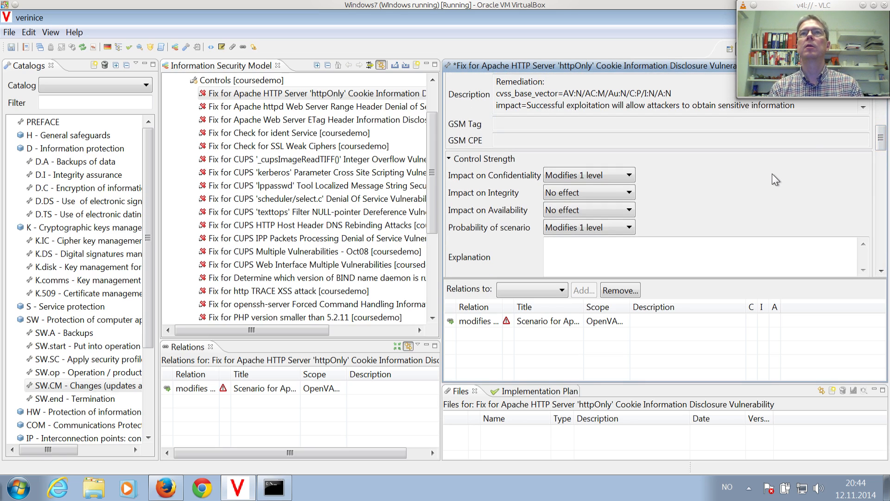
{"action": "mouse_move", "coordinate": [701, 183]}
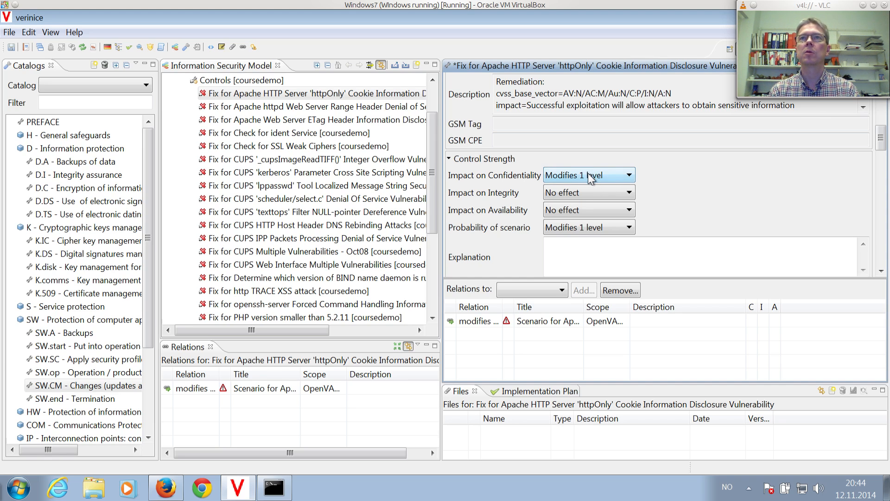
{"action": "mouse_move", "coordinate": [594, 185]}
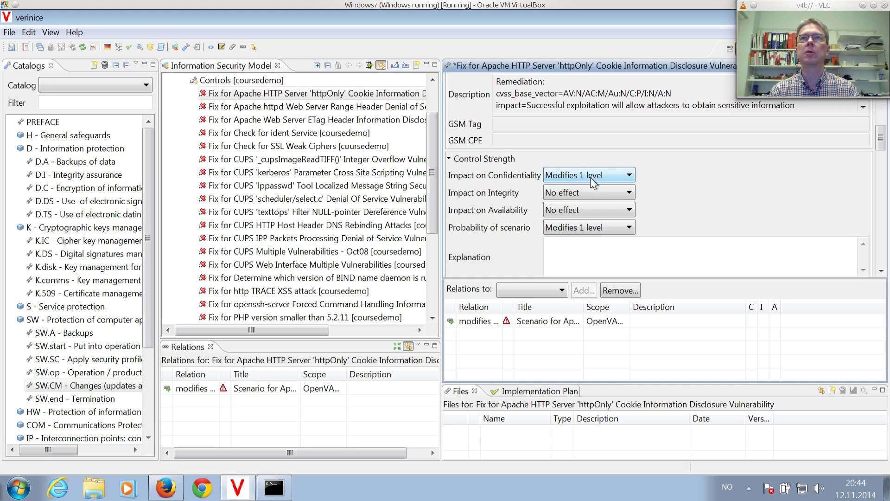
{"action": "mouse_move", "coordinate": [452, 200]}
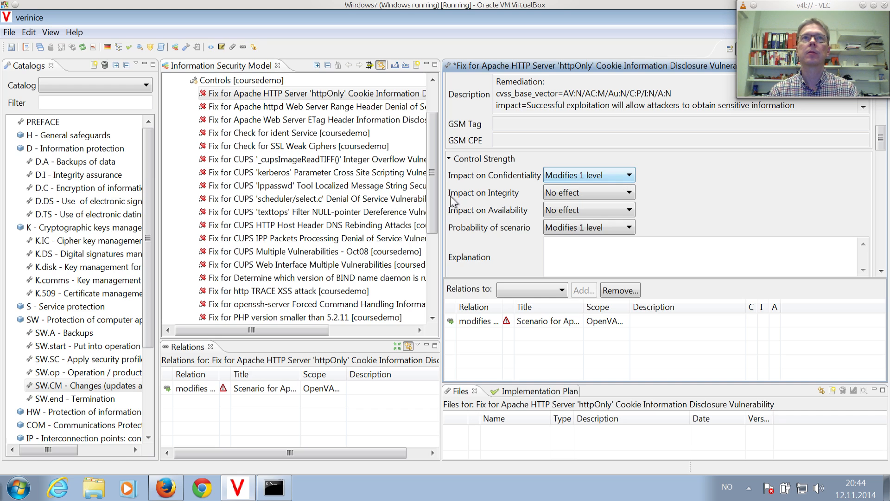
{"action": "mouse_move", "coordinate": [730, 206]}
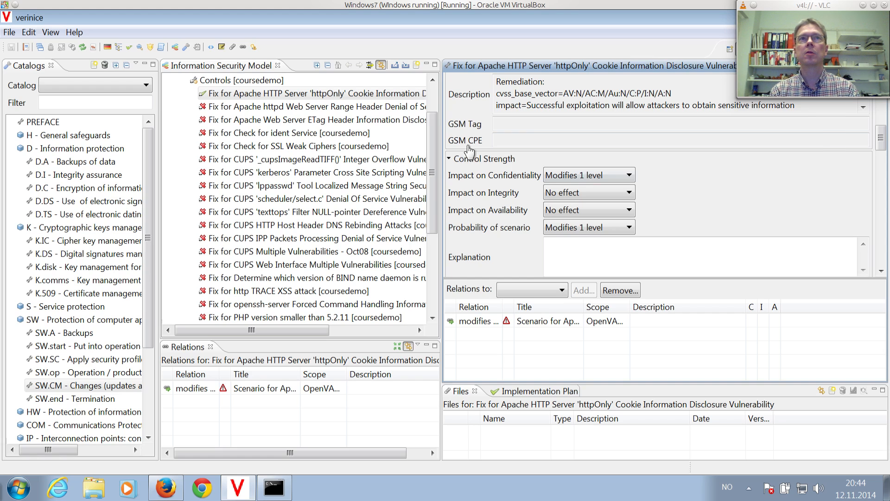
Step: Mark the Apache Range Header, Apache ETag, ident Service and SSL Weak Ciphers fixes as implemented
{"action": "left_click", "coordinate": [332, 106]}
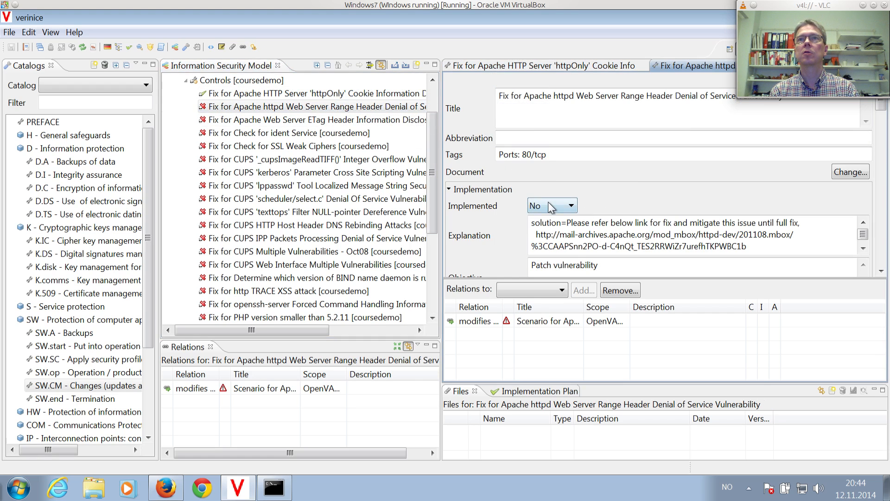
{"action": "left_click", "coordinate": [569, 205]}
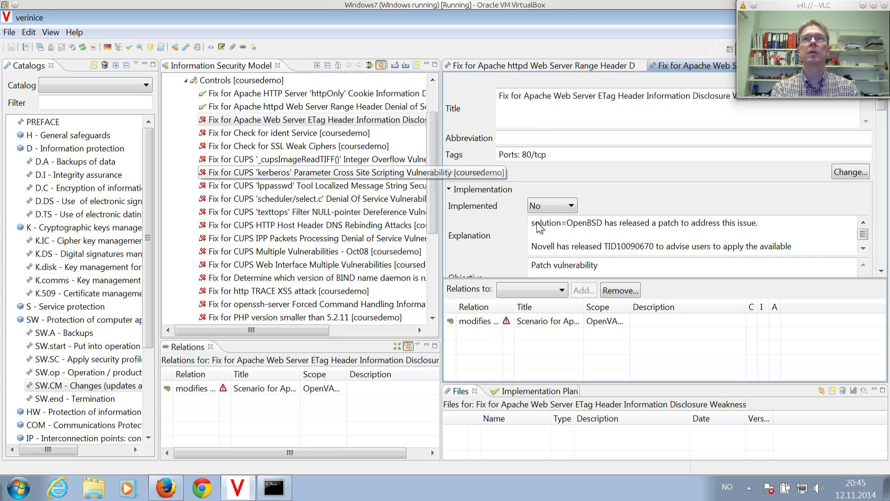
{"action": "left_click", "coordinate": [567, 205]}
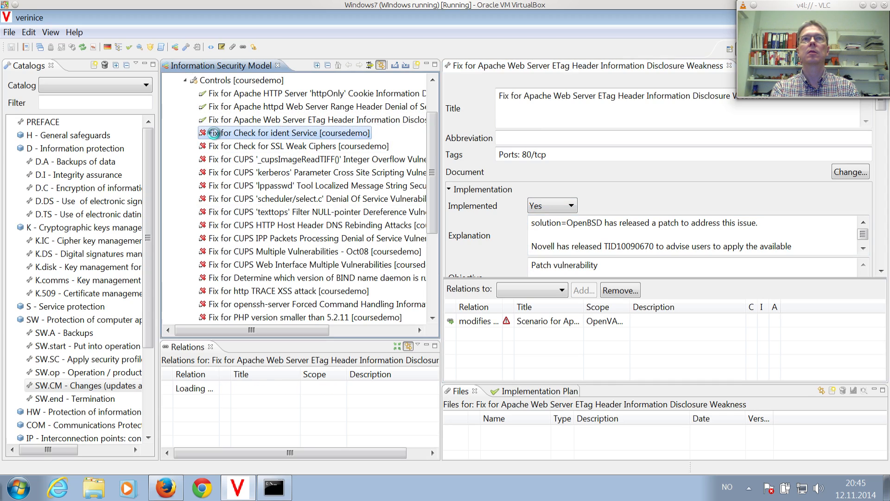
{"action": "left_click", "coordinate": [570, 205]}
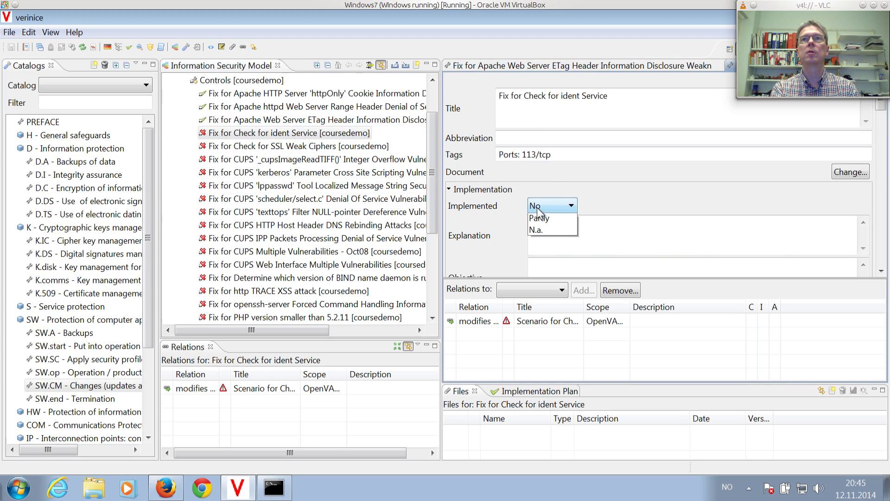
{"action": "left_click", "coordinate": [552, 205]}
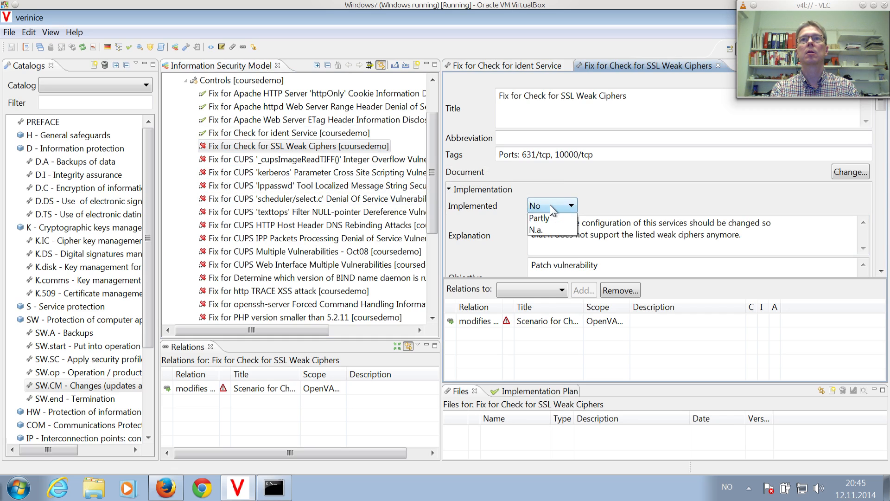
{"action": "left_click", "coordinate": [551, 205]}
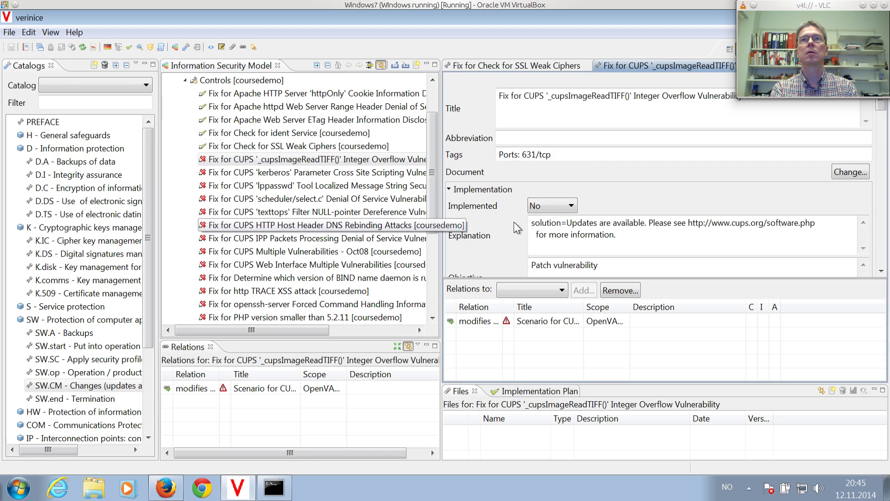
Step: Mark the CUPS cupsImageReadTIFF, lppasswd, scheduler/select.c and texttops fixes as implemented
{"action": "left_click", "coordinate": [569, 205]}
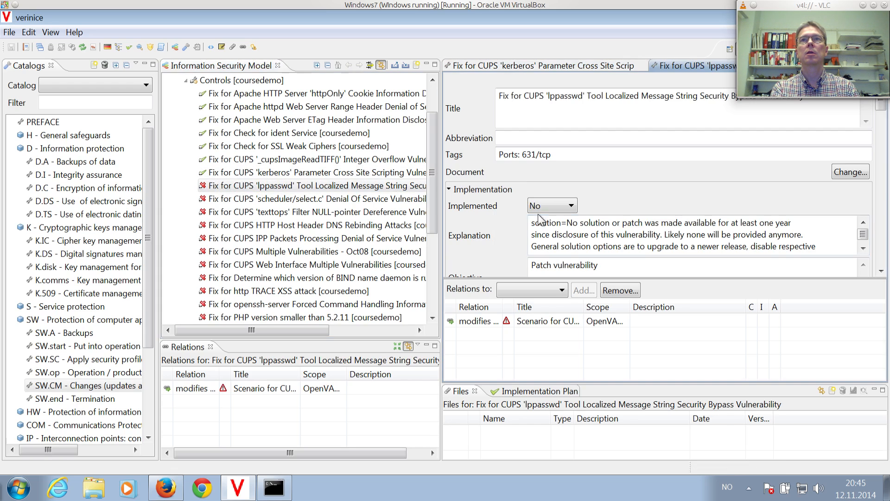
{"action": "left_click", "coordinate": [551, 205]}
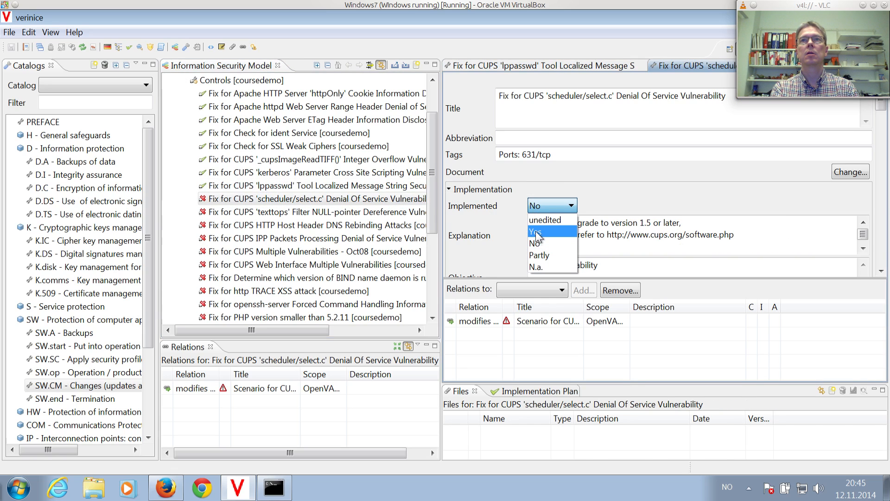
{"action": "left_click", "coordinate": [536, 232]}
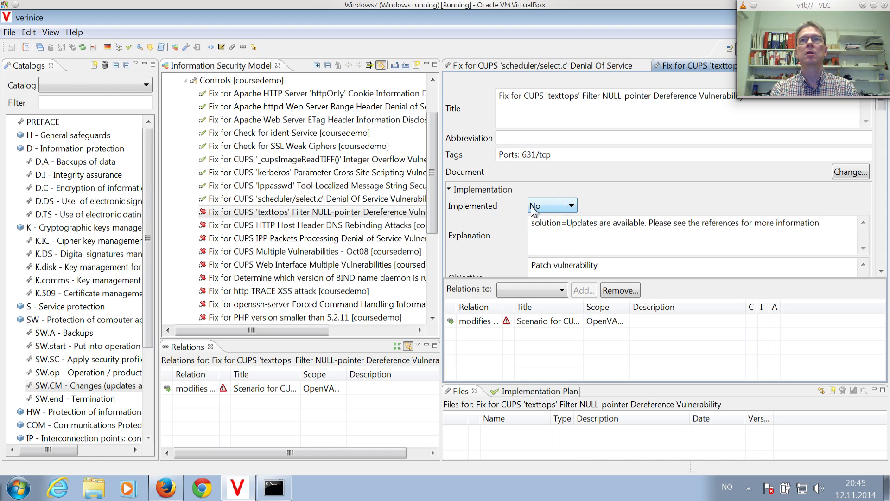
{"action": "left_click", "coordinate": [552, 205]}
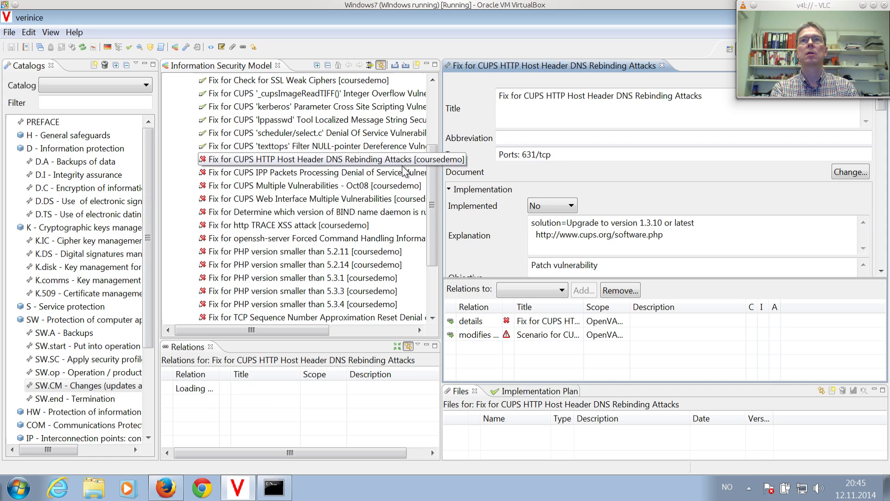
Step: Mark the CUPS DNS Rebinding, IPP Packets, Oct08, Web Interface and BIND fixes as implemented
{"action": "left_click", "coordinate": [569, 205]}
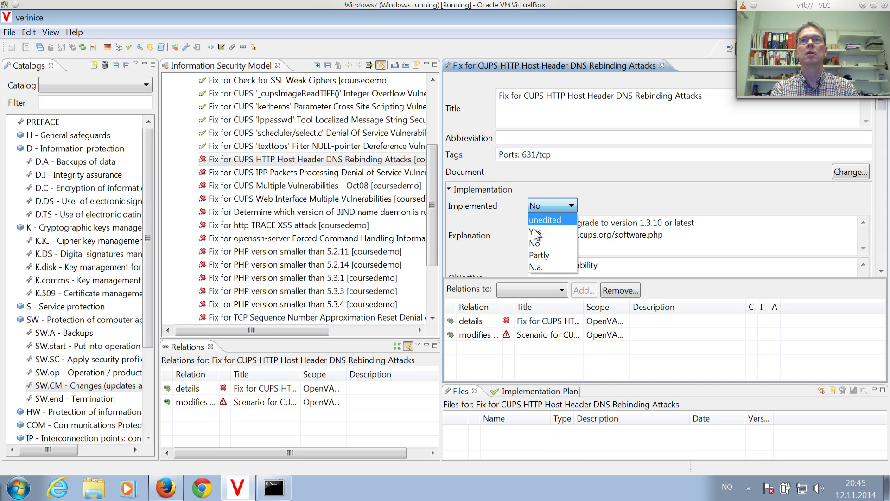
{"action": "left_click", "coordinate": [534, 231]}
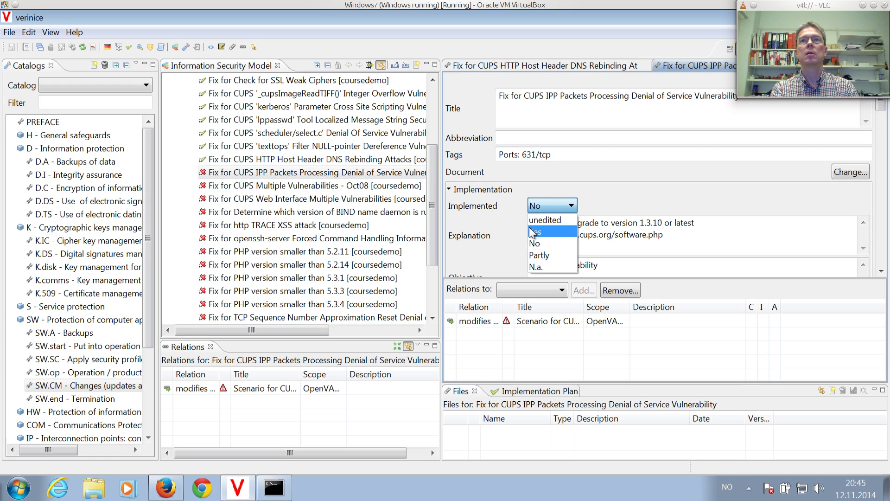
{"action": "left_click", "coordinate": [537, 231]}
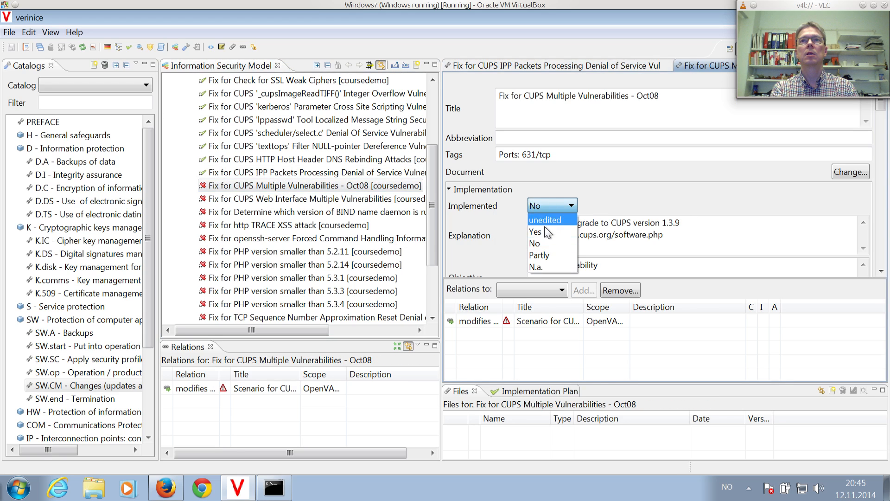
{"action": "left_click", "coordinate": [535, 232]}
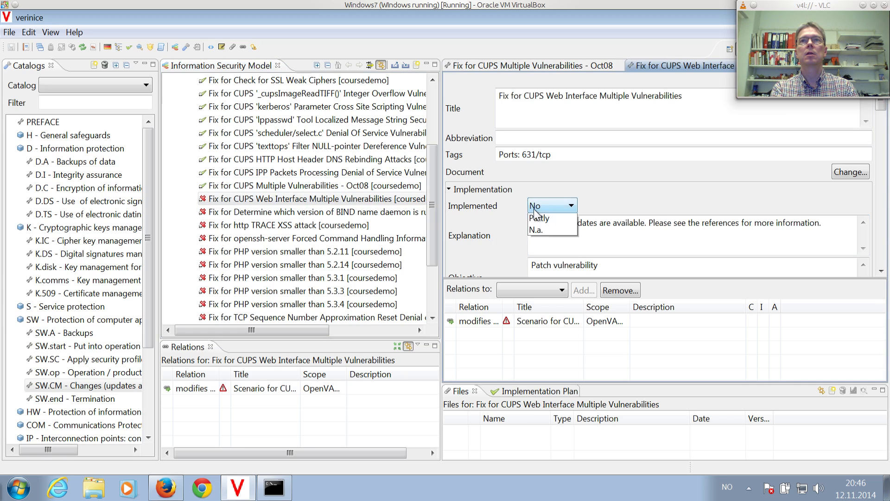
{"action": "left_click", "coordinate": [551, 205]}
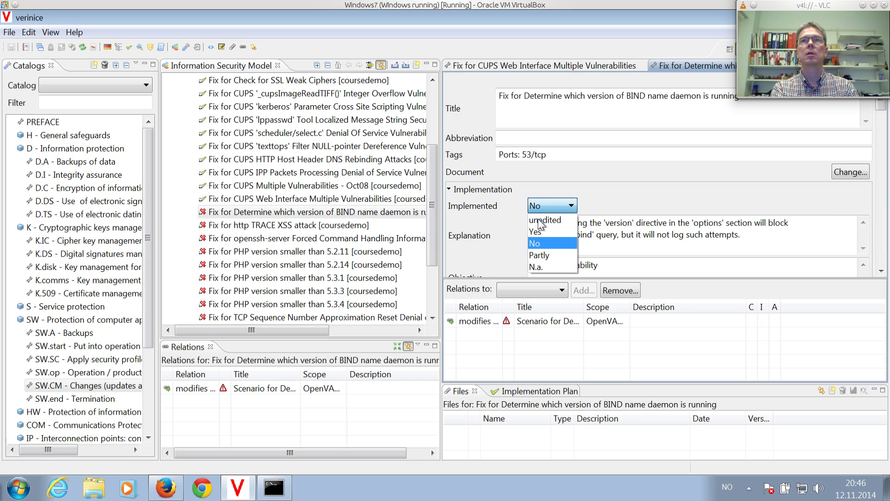
{"action": "left_click", "coordinate": [536, 232]}
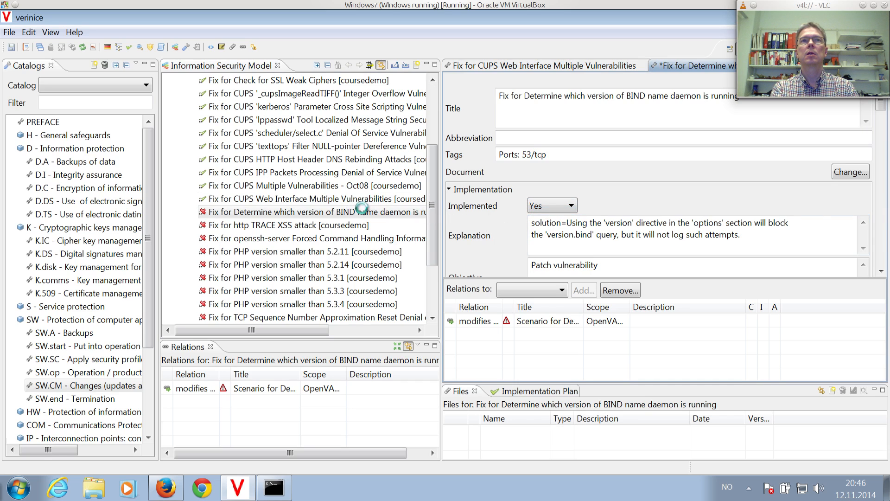
Step: Mark the http TRACE XSS, openssh-server and PHP 5.2.11 through 5.3.3 fixes as implemented
{"action": "left_click", "coordinate": [282, 224]}
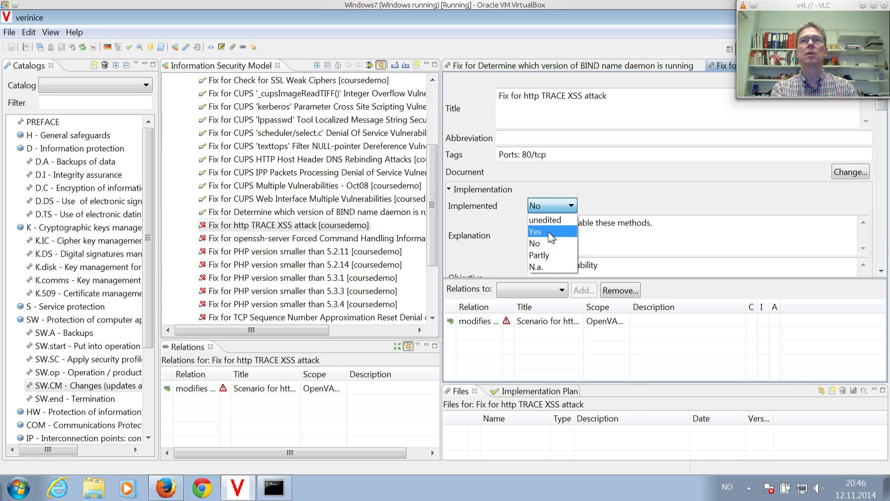
{"action": "left_click", "coordinate": [536, 232]}
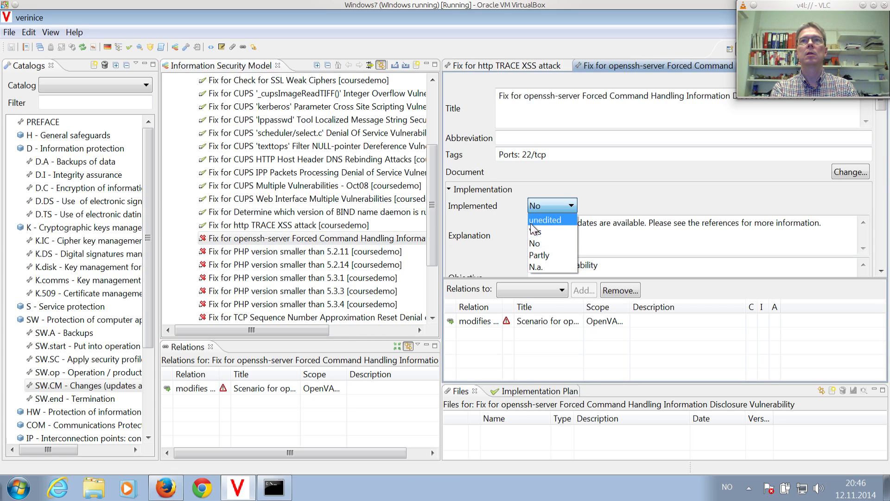
{"action": "left_click", "coordinate": [534, 232]}
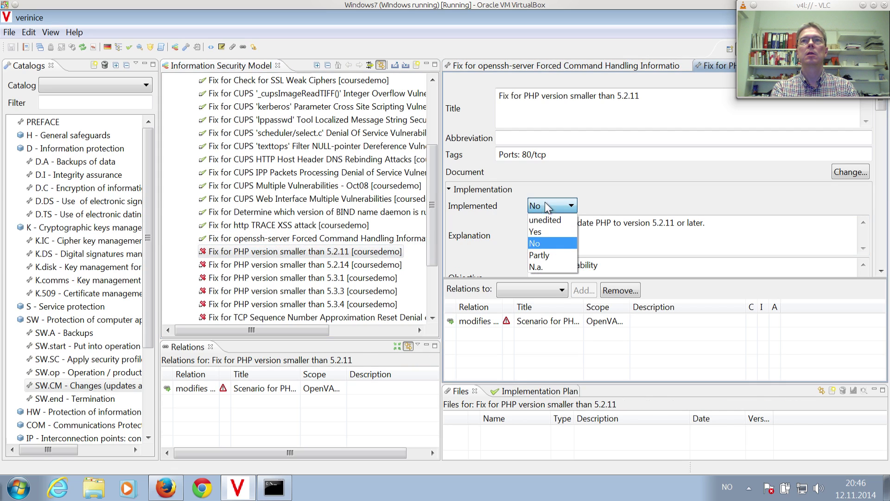
{"action": "left_click", "coordinate": [534, 232]}
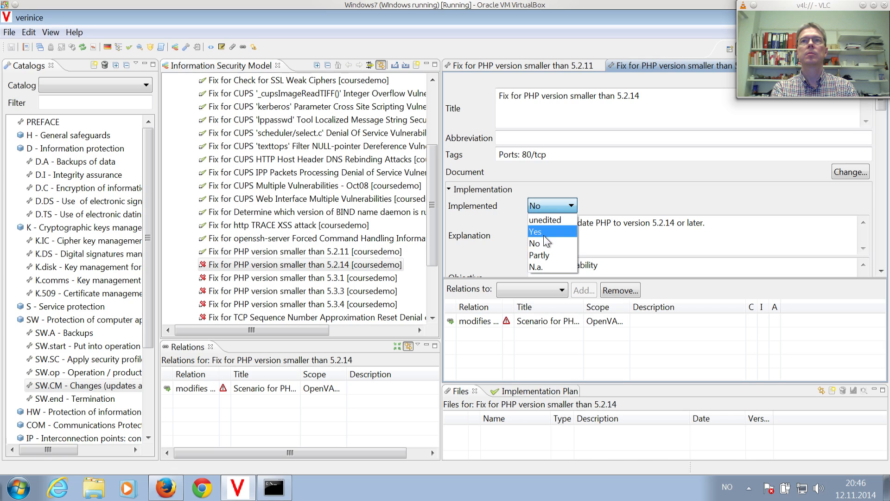
{"action": "left_click", "coordinate": [536, 232]}
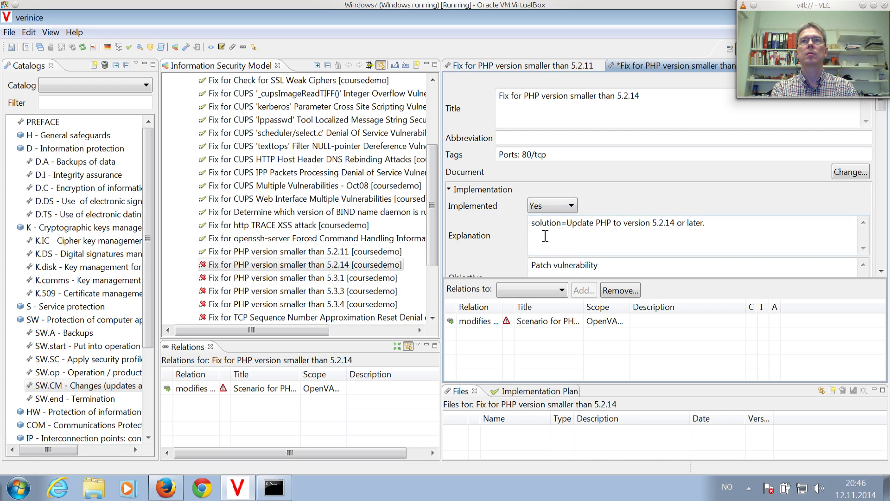
{"action": "left_click", "coordinate": [310, 278]}
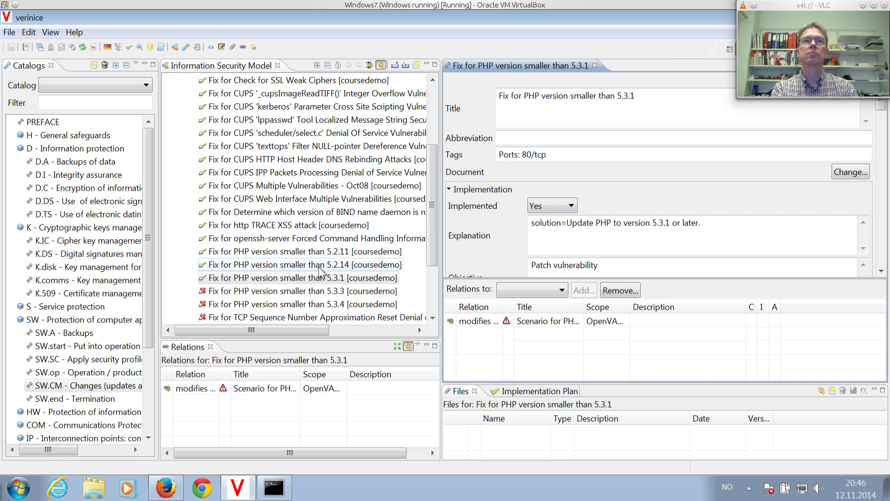
{"action": "left_click", "coordinate": [300, 290]}
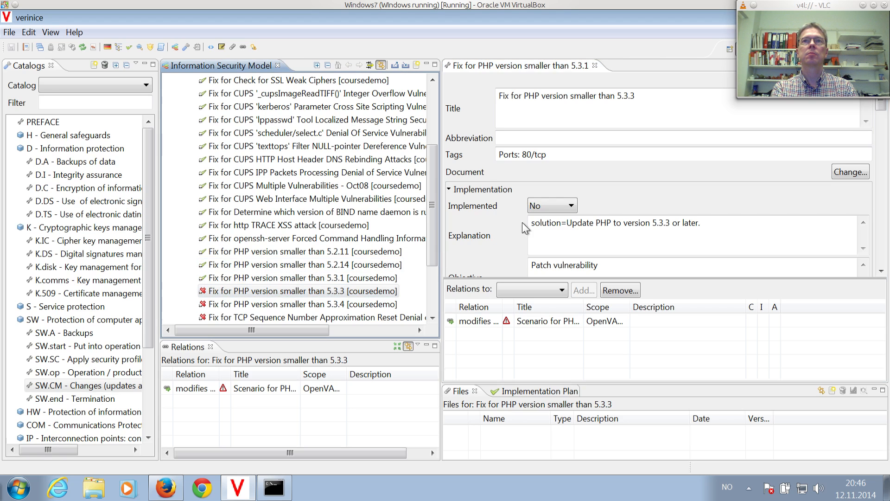
{"action": "left_click", "coordinate": [572, 205]}
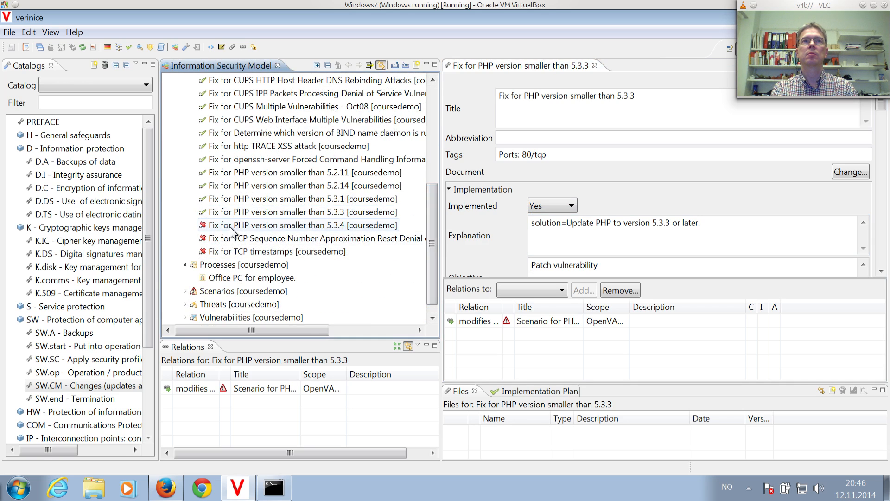
Step: Mark the PHP 5.3.4, TCP Sequence Number and TCP timestamps fixes as implemented
{"action": "left_click", "coordinate": [570, 205]}
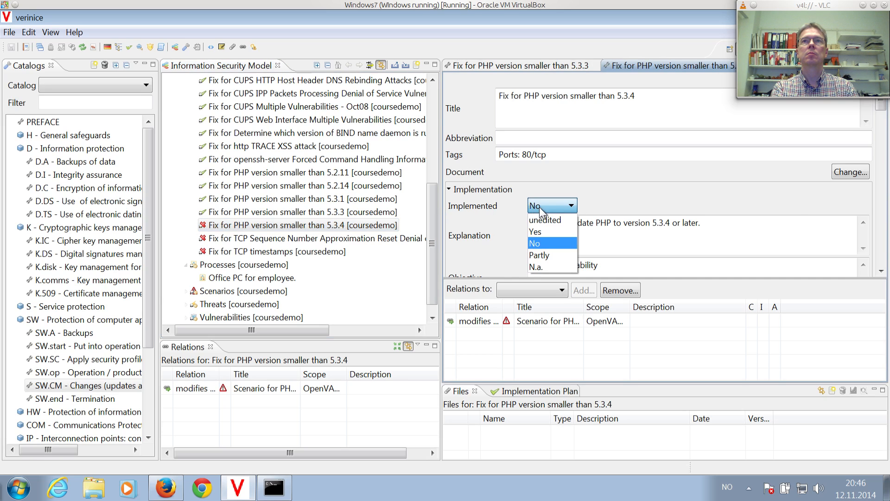
{"action": "left_click", "coordinate": [535, 232]}
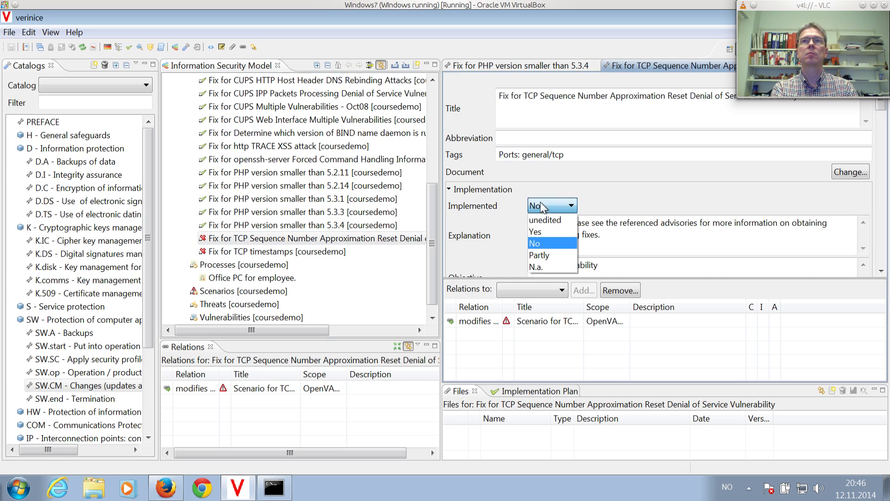
{"action": "left_click", "coordinate": [534, 231]}
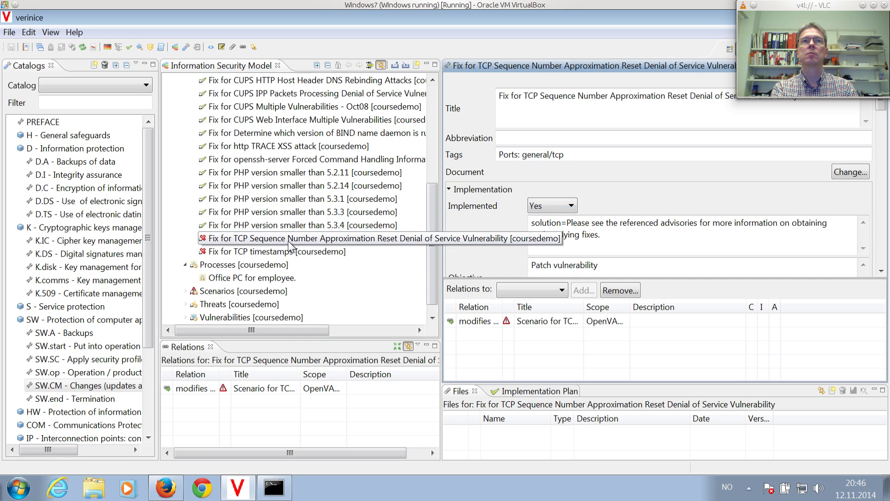
{"action": "left_click", "coordinate": [259, 251]}
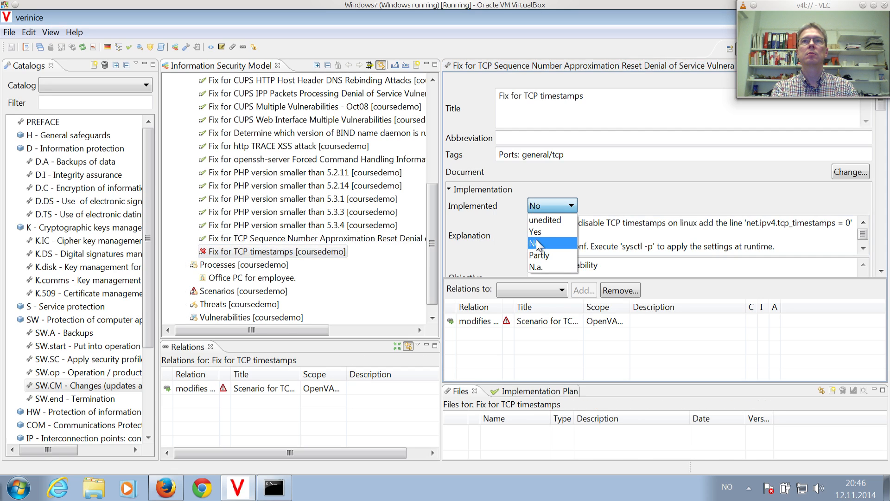
{"action": "left_click", "coordinate": [535, 232]}
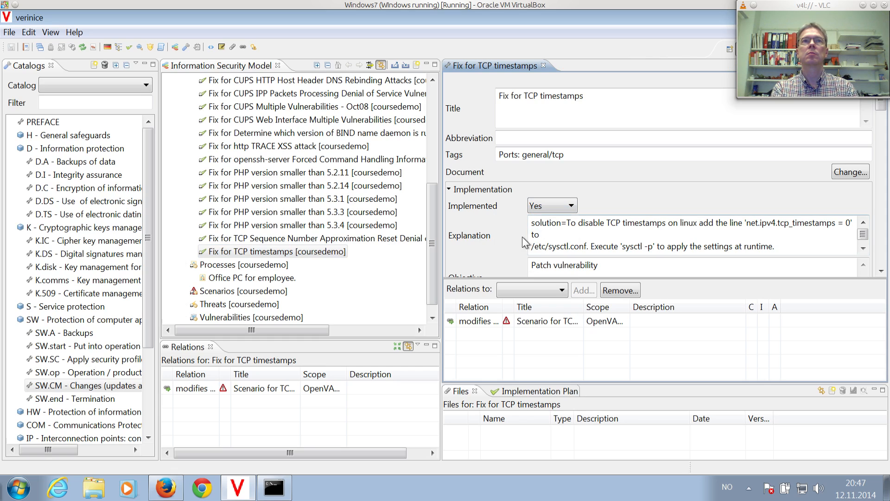
{"action": "mouse_move", "coordinate": [505, 240]}
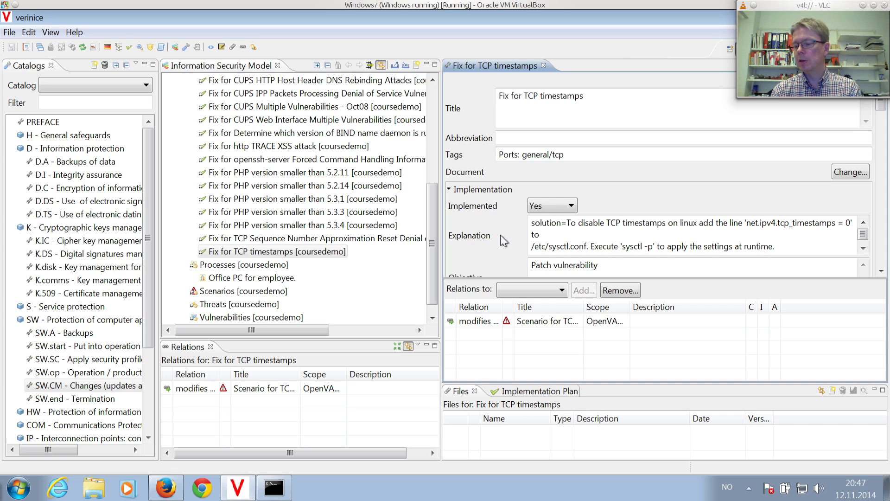
{"action": "mouse_move", "coordinate": [281, 163]}
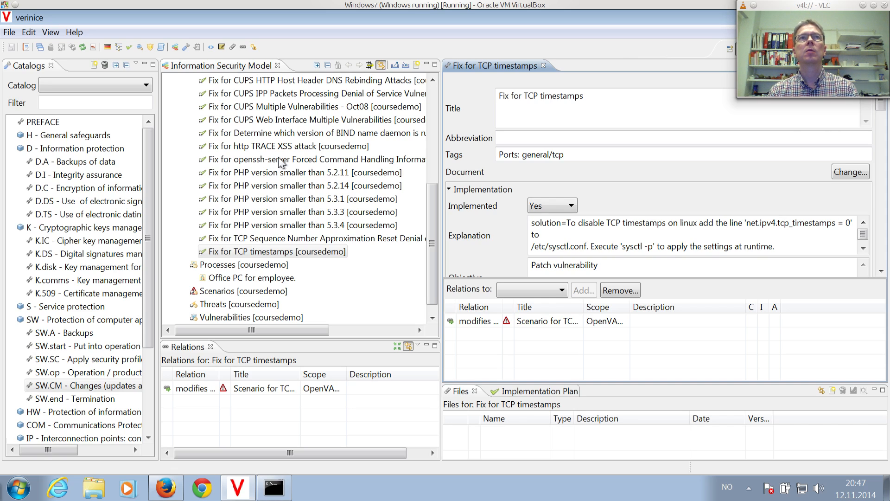
{"action": "mouse_move", "coordinate": [95, 47]}
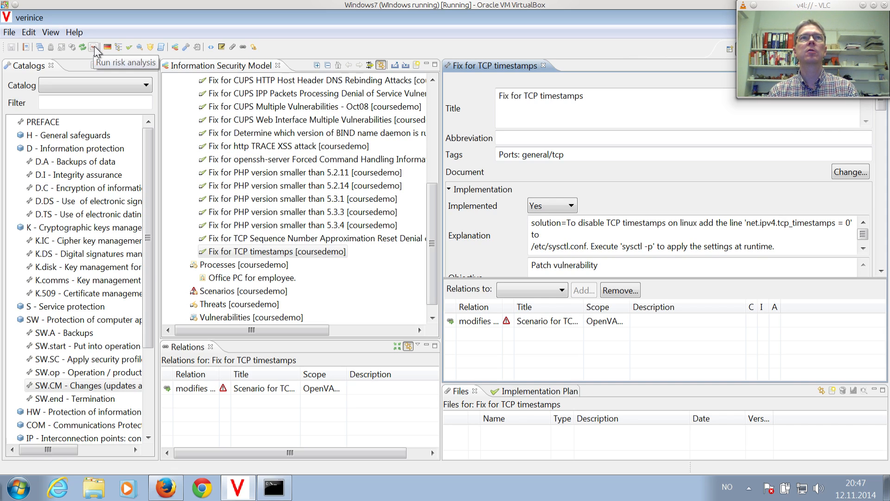
Step: Recalculate the risk analysis with all OpenVAS fixes applied
{"action": "left_click", "coordinate": [94, 46]}
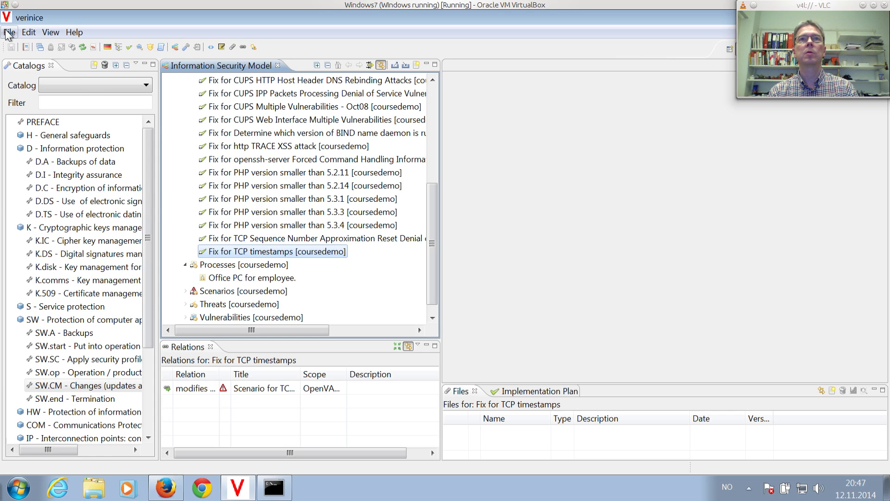
Step: Start an IS: Risk Assessment (en) PDF report on OpenVAS scan on coursedemo and browse for a save location
{"action": "left_click", "coordinate": [11, 33]}
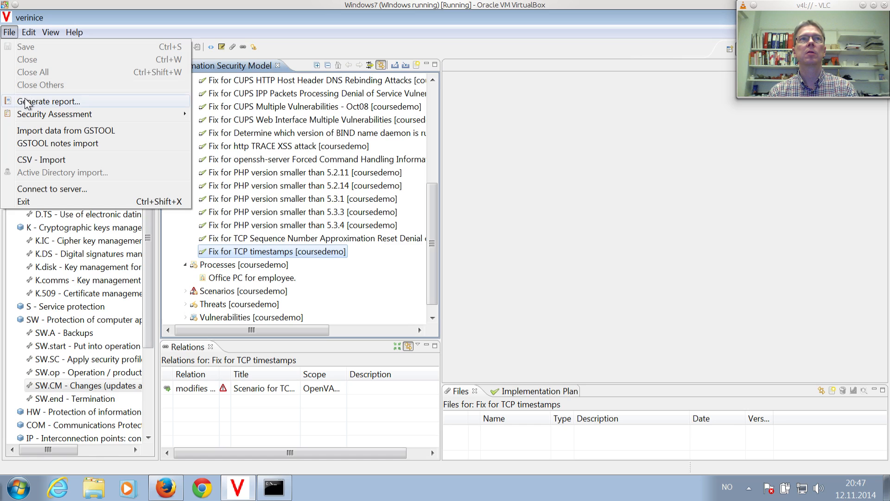
{"action": "left_click", "coordinate": [50, 101]}
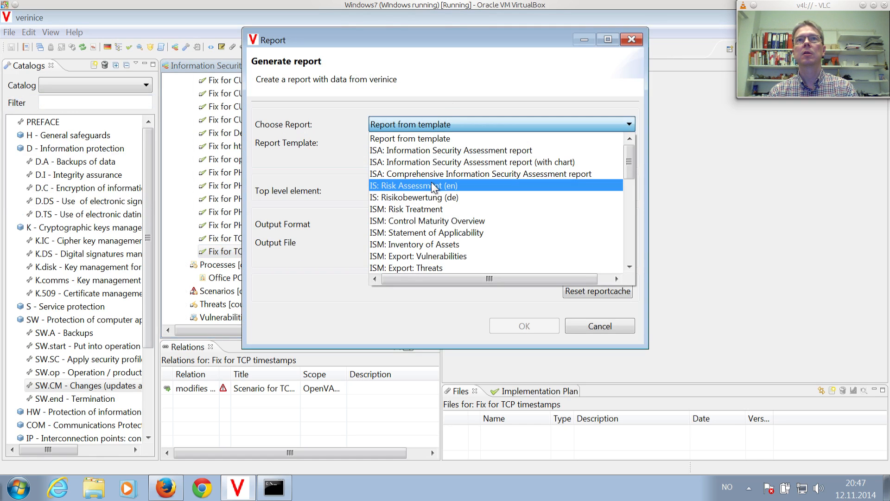
{"action": "left_click", "coordinate": [413, 186]}
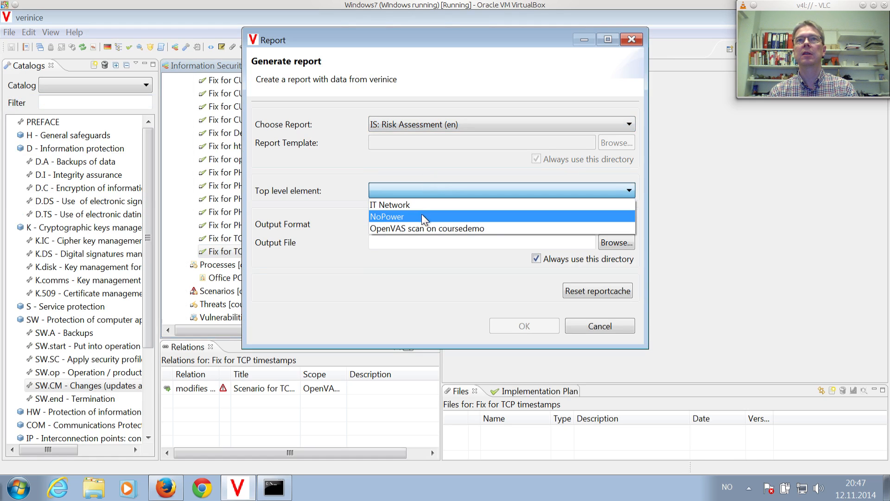
{"action": "mouse_move", "coordinate": [428, 228]}
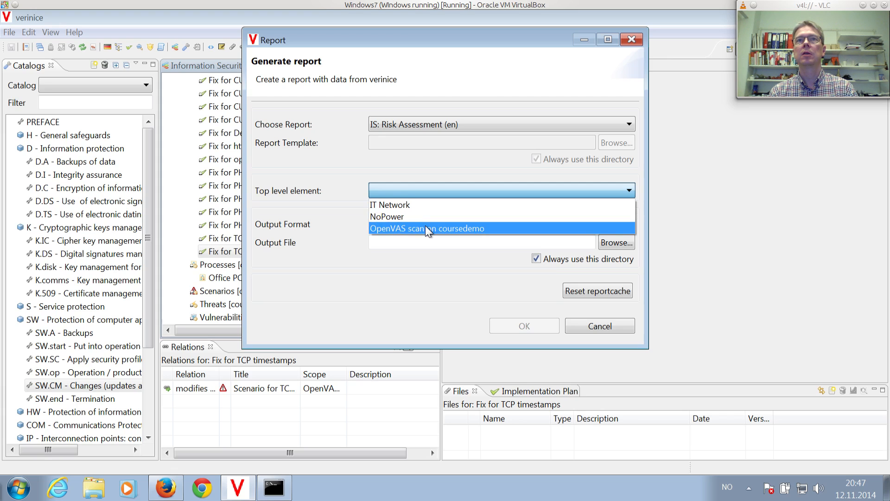
{"action": "left_click", "coordinate": [427, 228]}
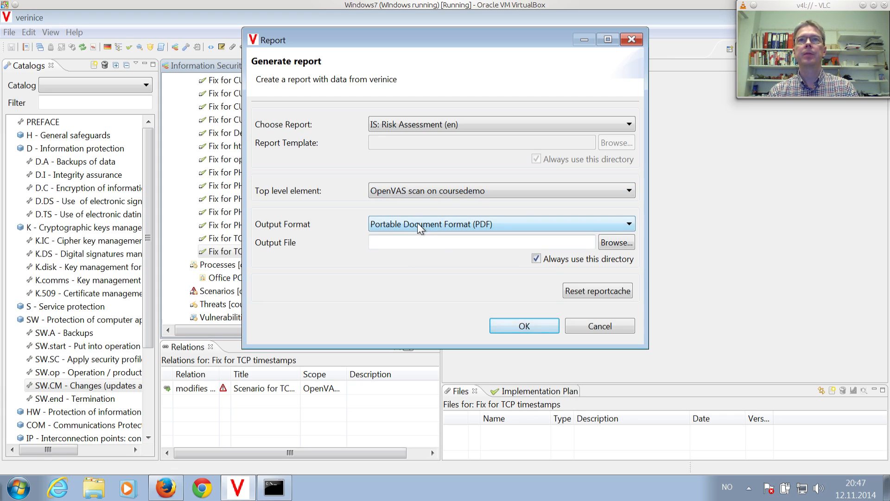
{"action": "left_click", "coordinate": [615, 242]}
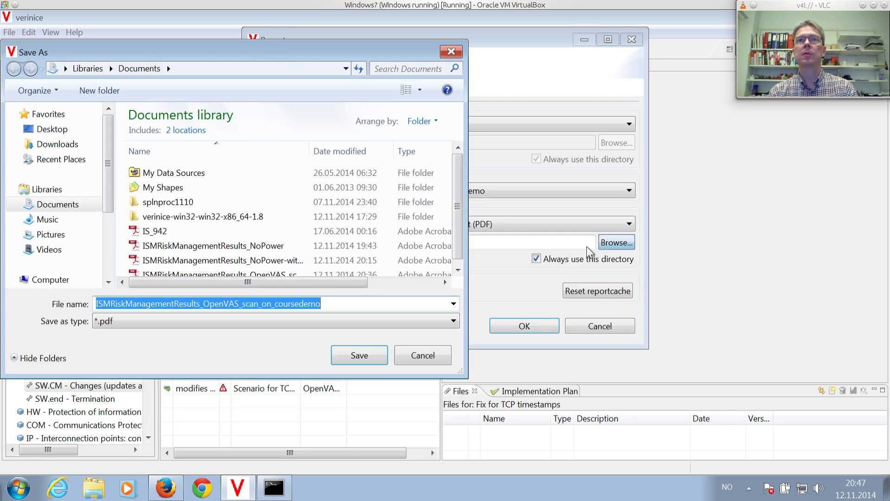
Step: Save the report as ISMRiskManagementResults_OpenVAS_scan_on_coursedemo-with-controls and generate the PDF
{"action": "left_click", "coordinate": [333, 304]}
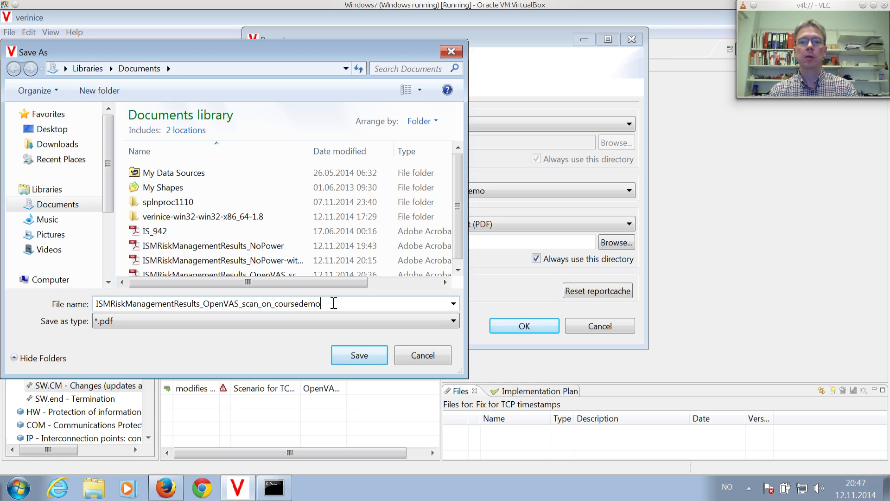
{"action": "type", "text": "-"}
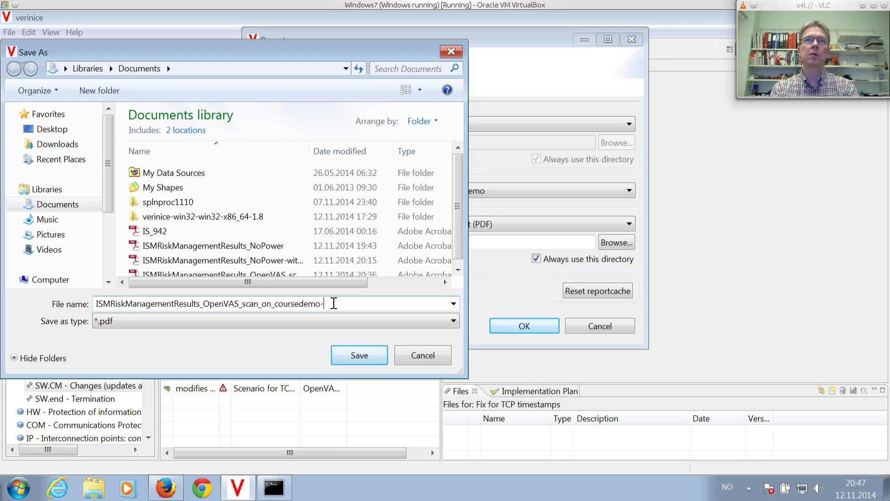
{"action": "type", "text": "with-contr"}
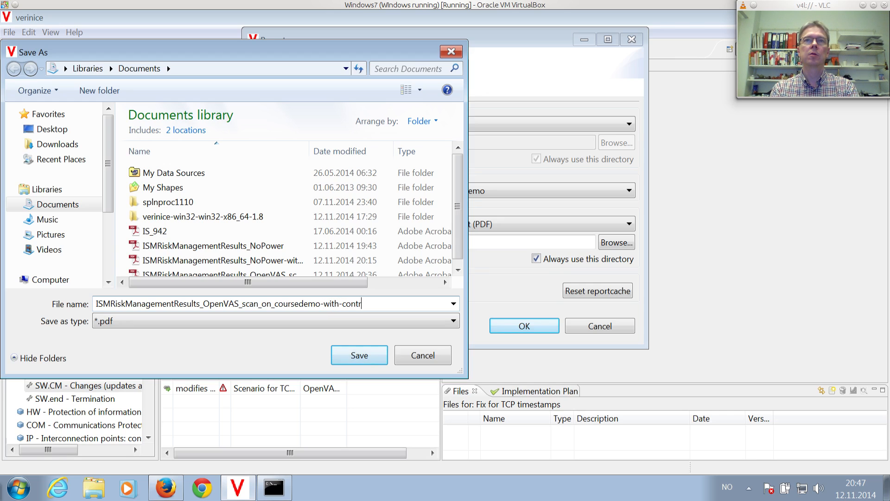
{"action": "type", "text": "ols"}
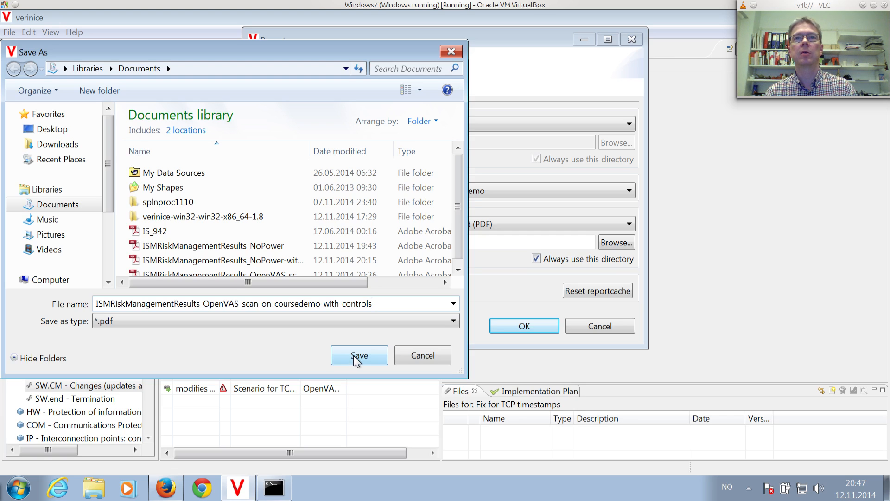
{"action": "left_click", "coordinate": [359, 356]}
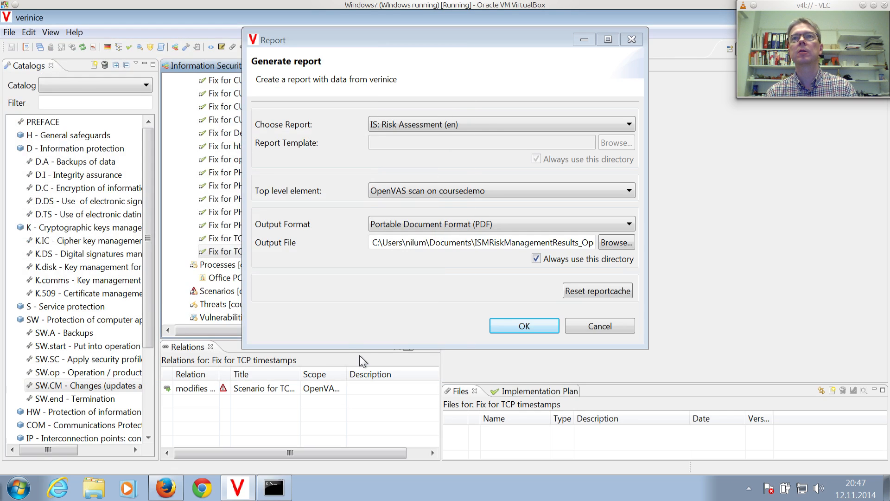
{"action": "mouse_move", "coordinate": [514, 327]}
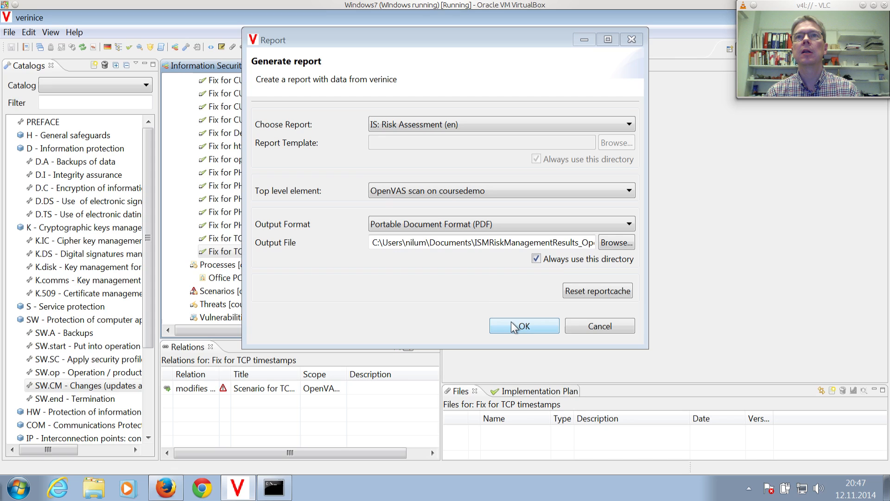
{"action": "left_click", "coordinate": [524, 325]}
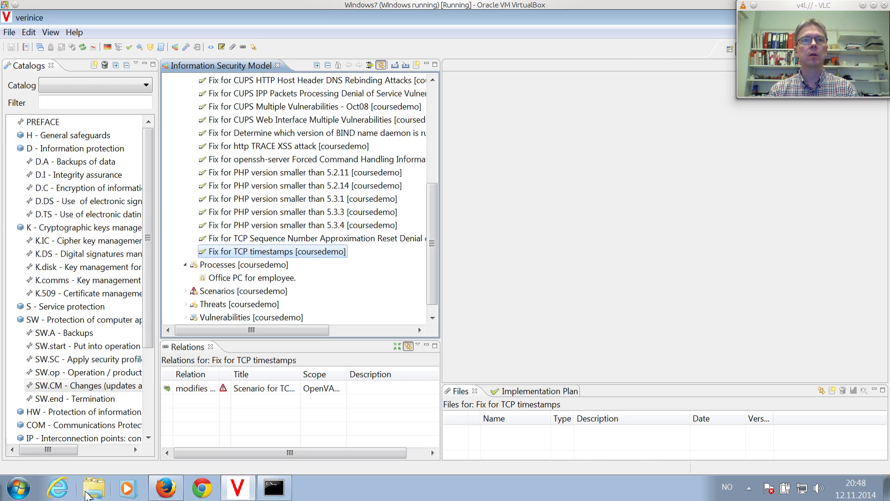
Step: From Explorer's Documents library, open the newly generated with-controls risk report PDF
{"action": "left_click", "coordinate": [89, 486]}
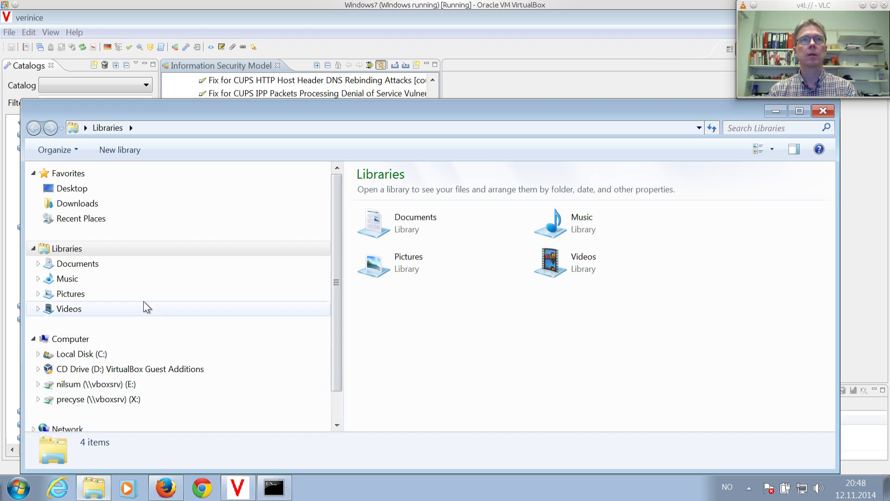
{"action": "mouse_move", "coordinate": [93, 269]}
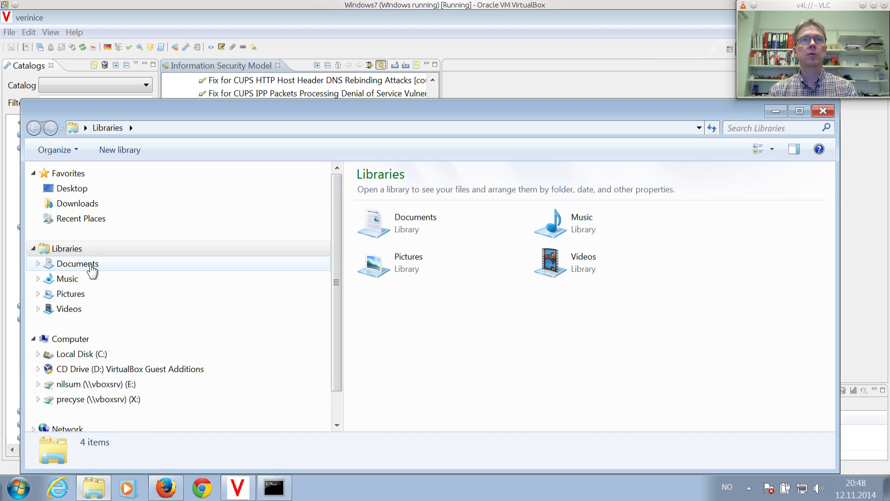
{"action": "double_click", "coordinate": [78, 263]}
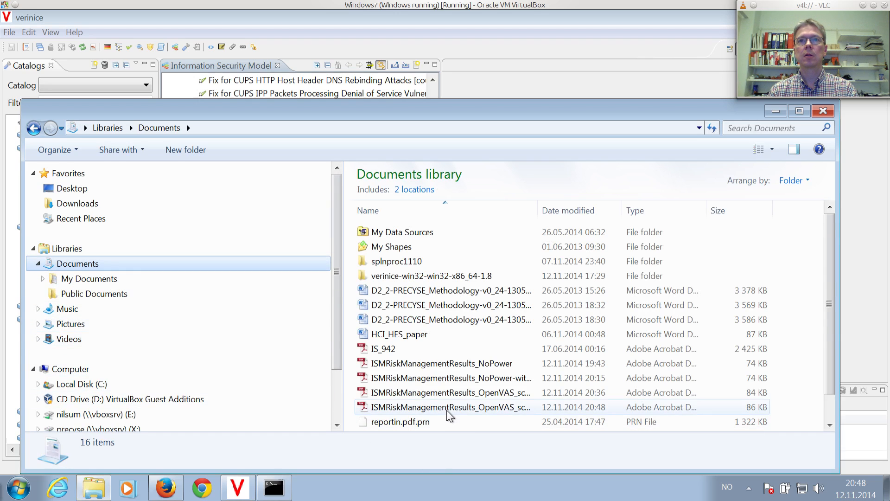
{"action": "mouse_move", "coordinate": [449, 414]}
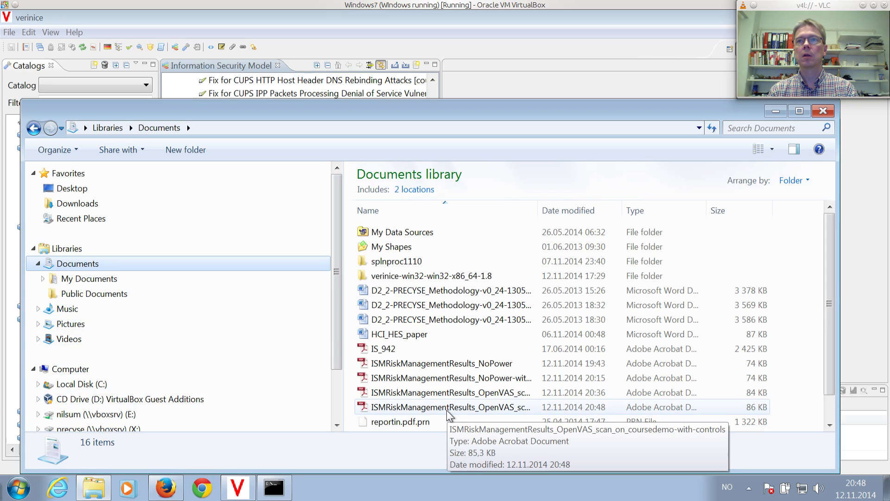
{"action": "double_click", "coordinate": [448, 407]}
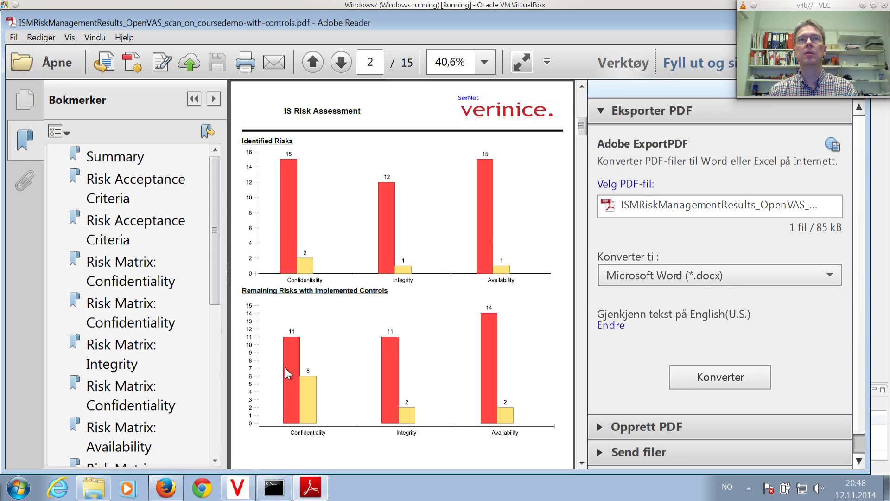
{"action": "mouse_move", "coordinate": [290, 392]}
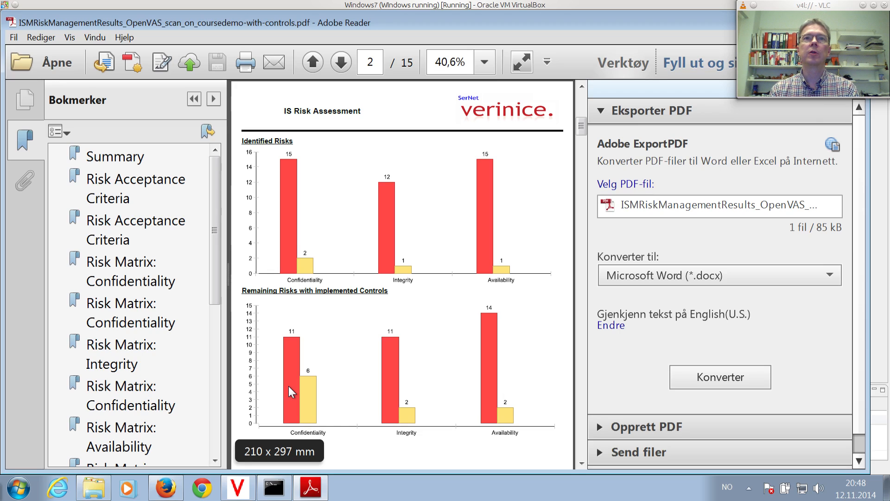
{"action": "mouse_move", "coordinate": [319, 417]}
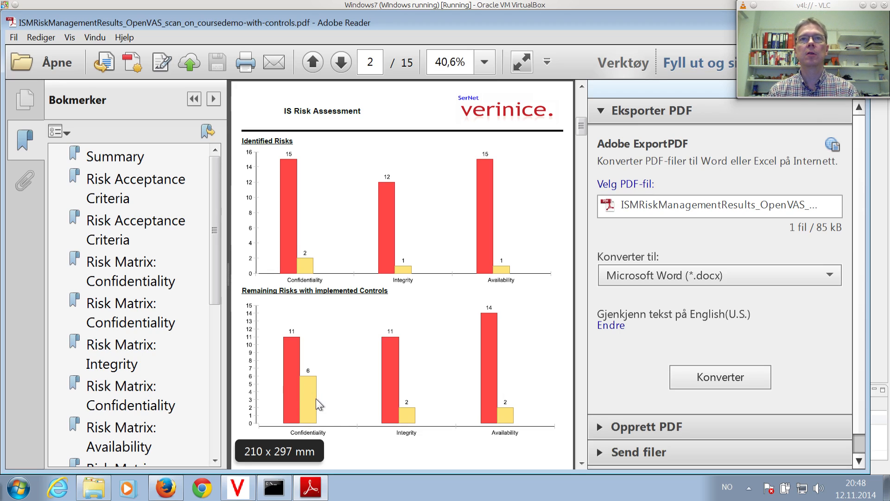
{"action": "mouse_move", "coordinate": [314, 391]}
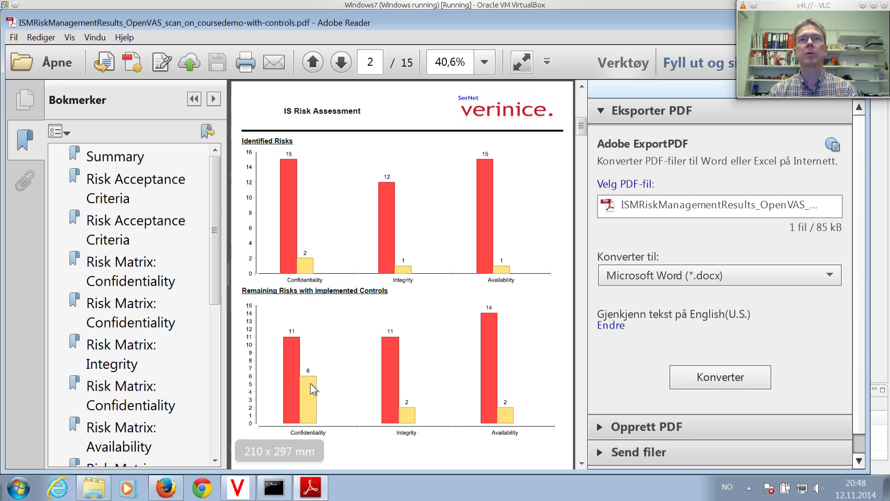
{"action": "mouse_move", "coordinate": [397, 390]}
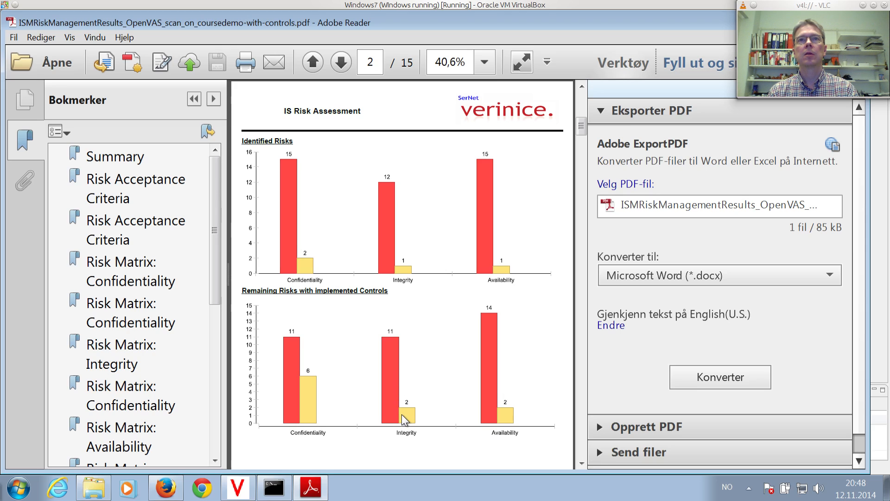
{"action": "mouse_move", "coordinate": [306, 425]}
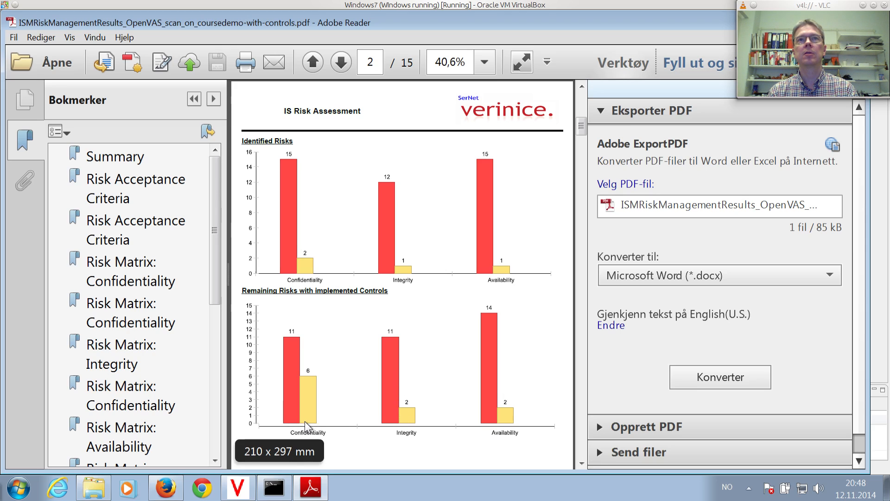
{"action": "mouse_move", "coordinate": [392, 425]}
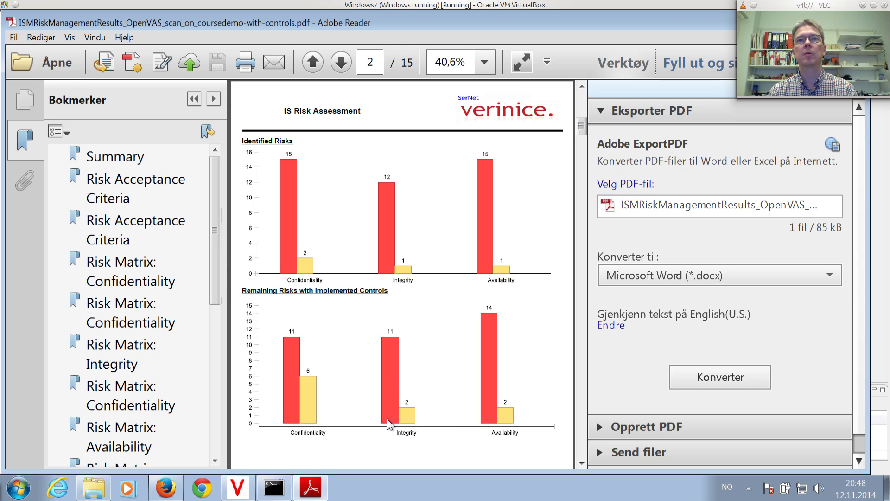
{"action": "mouse_move", "coordinate": [541, 426]}
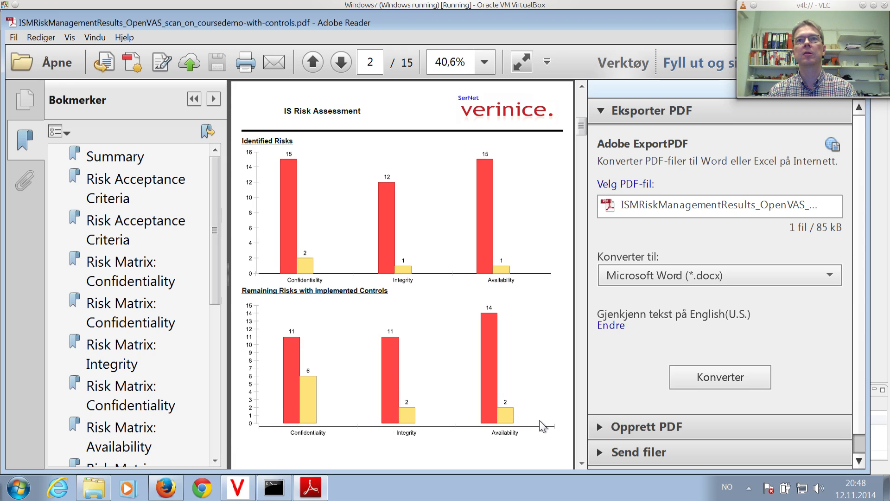
{"action": "mouse_move", "coordinate": [467, 437]}
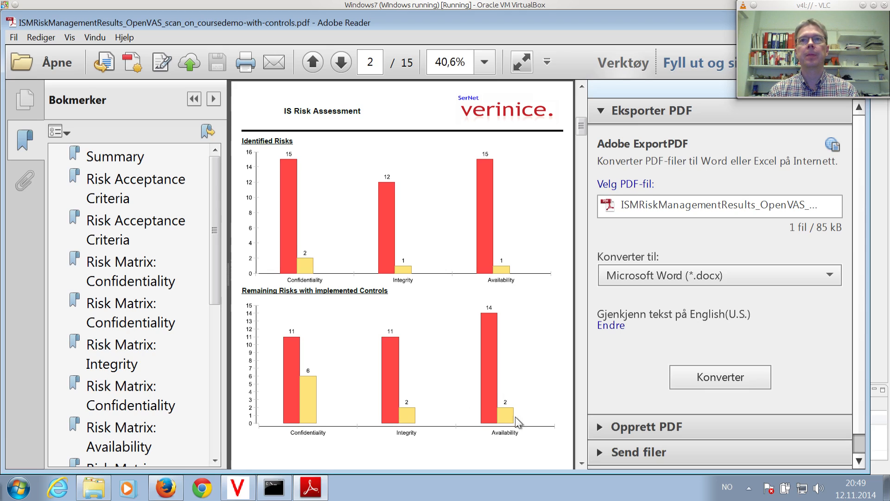
{"action": "mouse_move", "coordinate": [580, 456]}
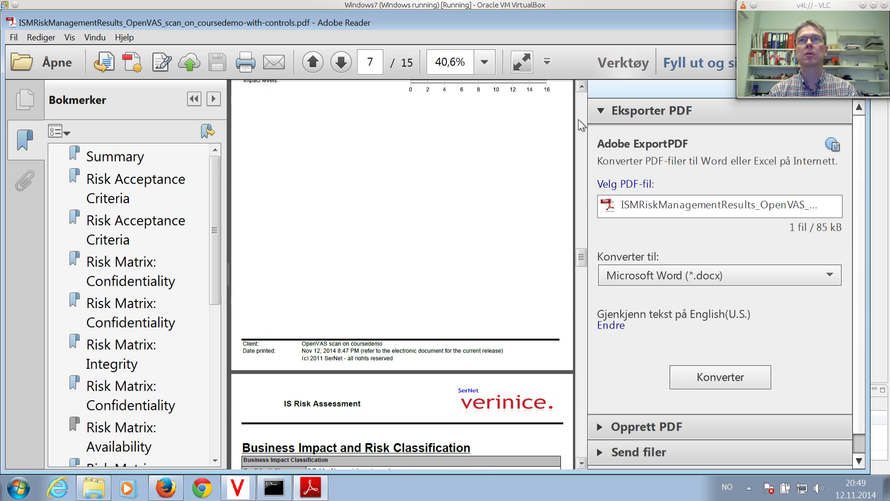
Step: Page down through the report to the final risk scenario table on page 15
{"action": "scroll", "scroll_direction": "down", "scroll_amount": 3}
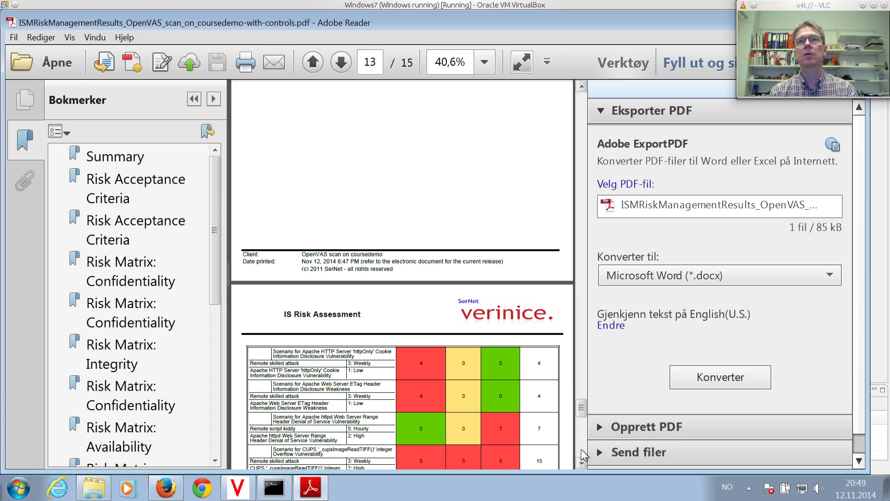
{"action": "left_click", "coordinate": [340, 62]}
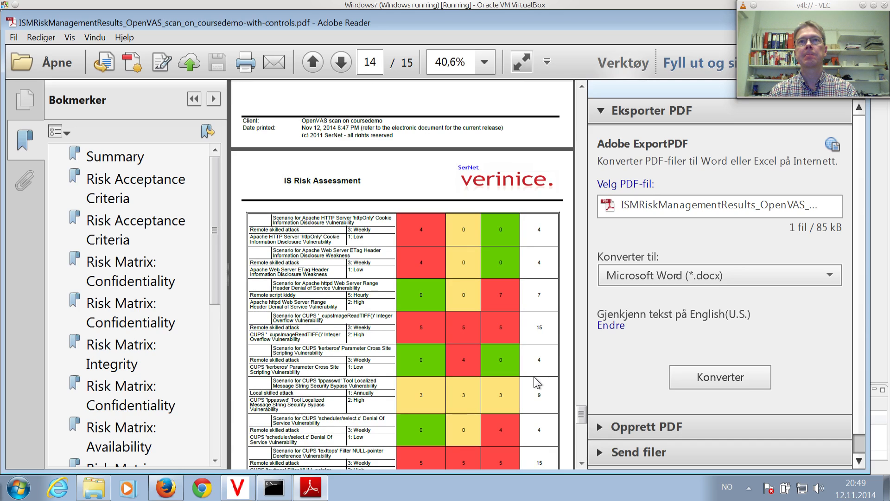
{"action": "scroll", "scroll_direction": "down", "scroll_amount": 3}
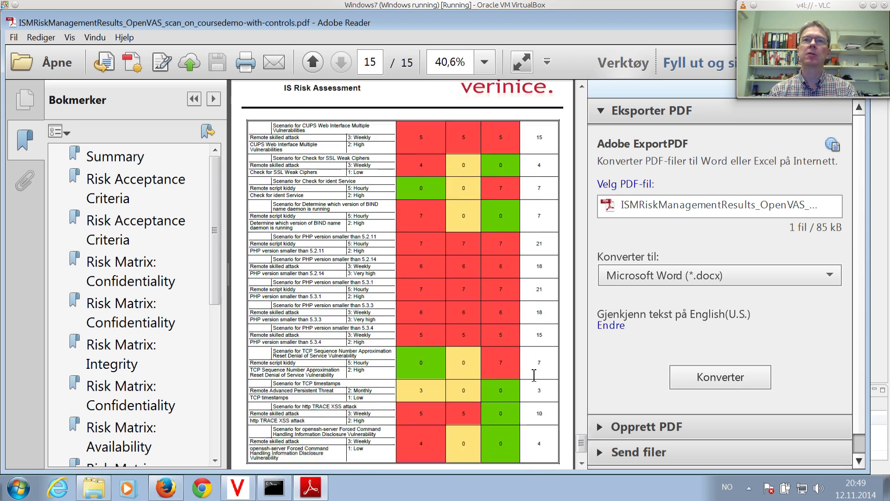
{"action": "scroll", "scroll_direction": "down", "scroll_amount": 3}
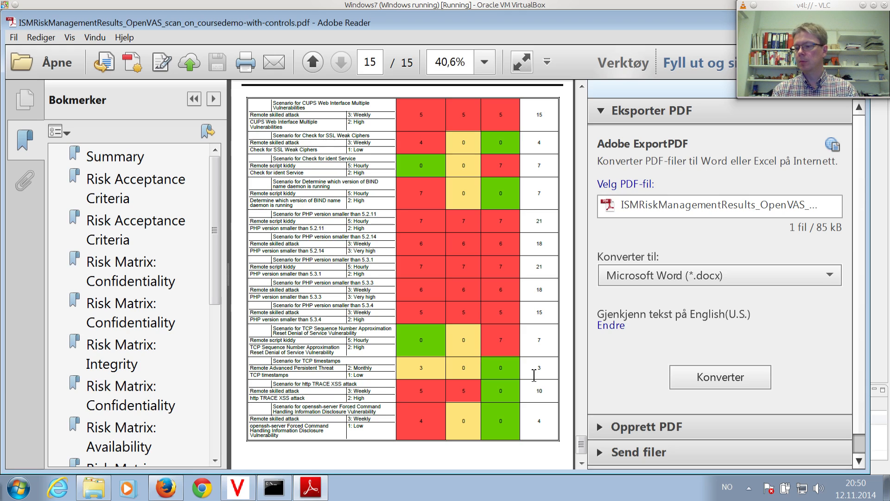
{"action": "mouse_move", "coordinate": [454, 380]}
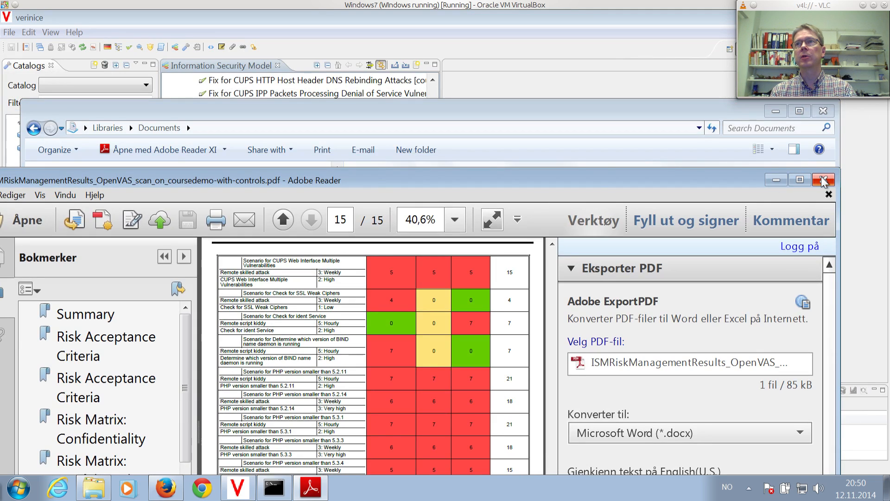
{"action": "mouse_move", "coordinate": [824, 180]}
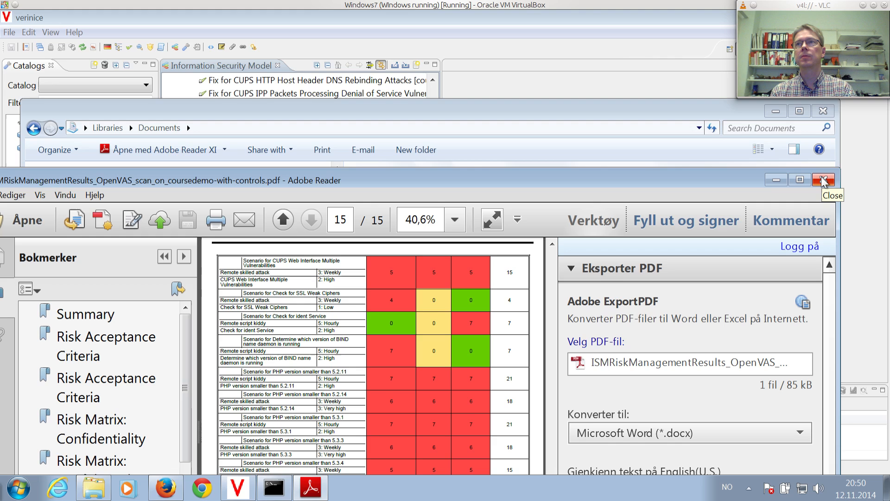
Step: Close Adobe Reader to return to the Documents library listing the new PDF report
{"action": "left_click", "coordinate": [823, 180]}
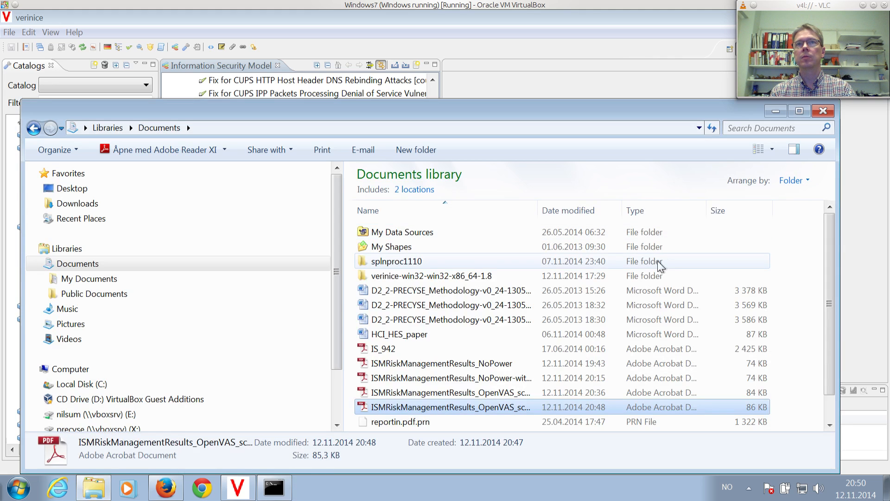